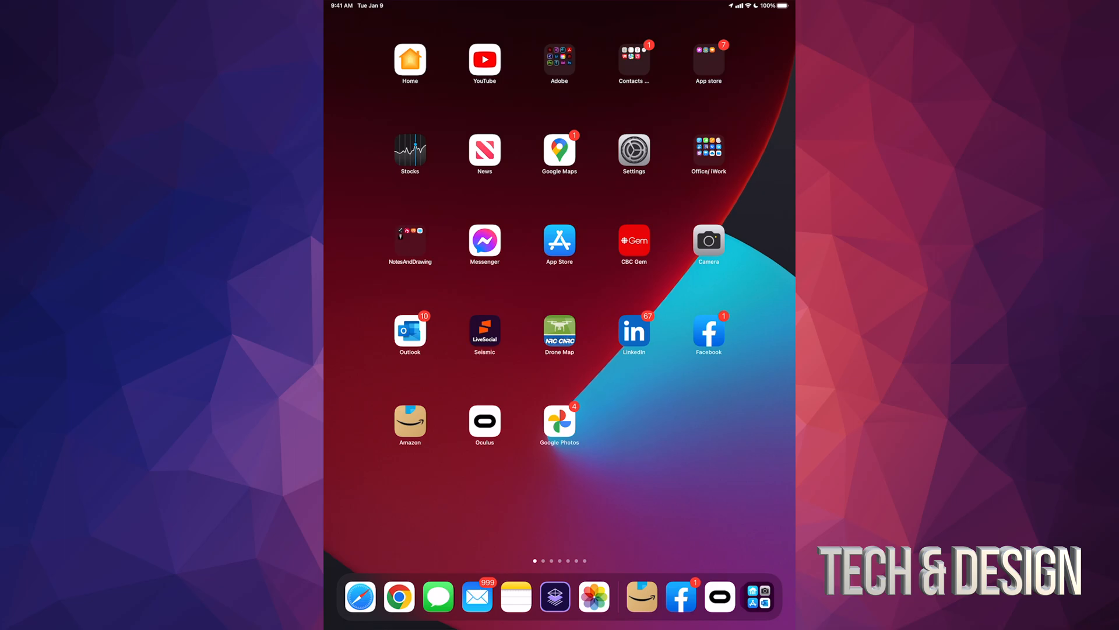
Step: Launch the Oculus app from the iPad home screen
left_click(484, 426)
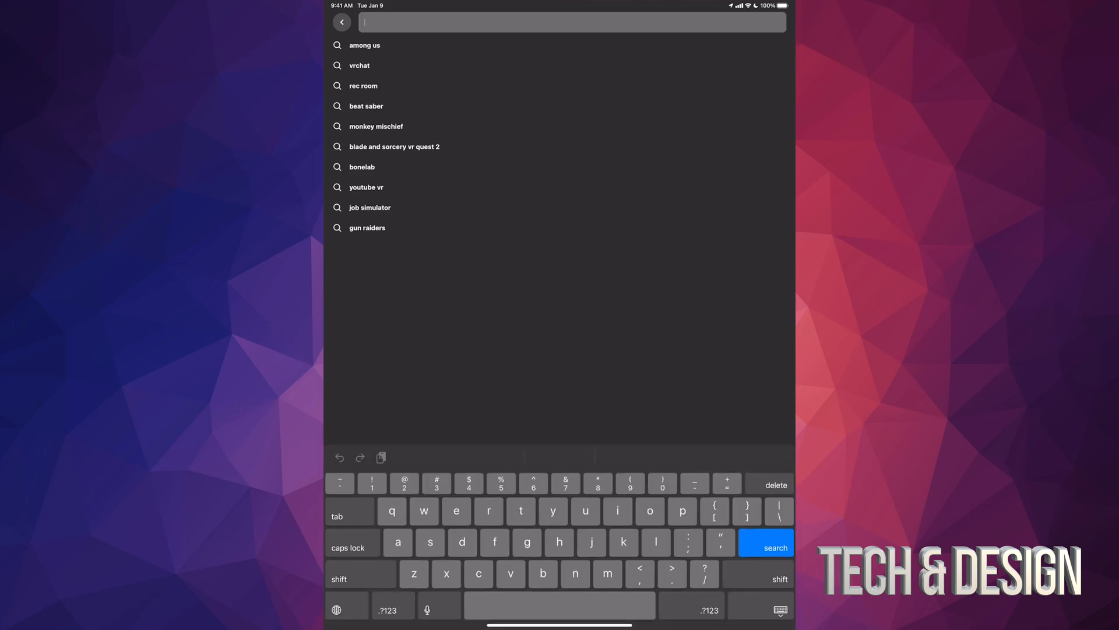
Step: Search the store for 'free' and scroll down to Firefox Reality and Prime Video VR
type("free")
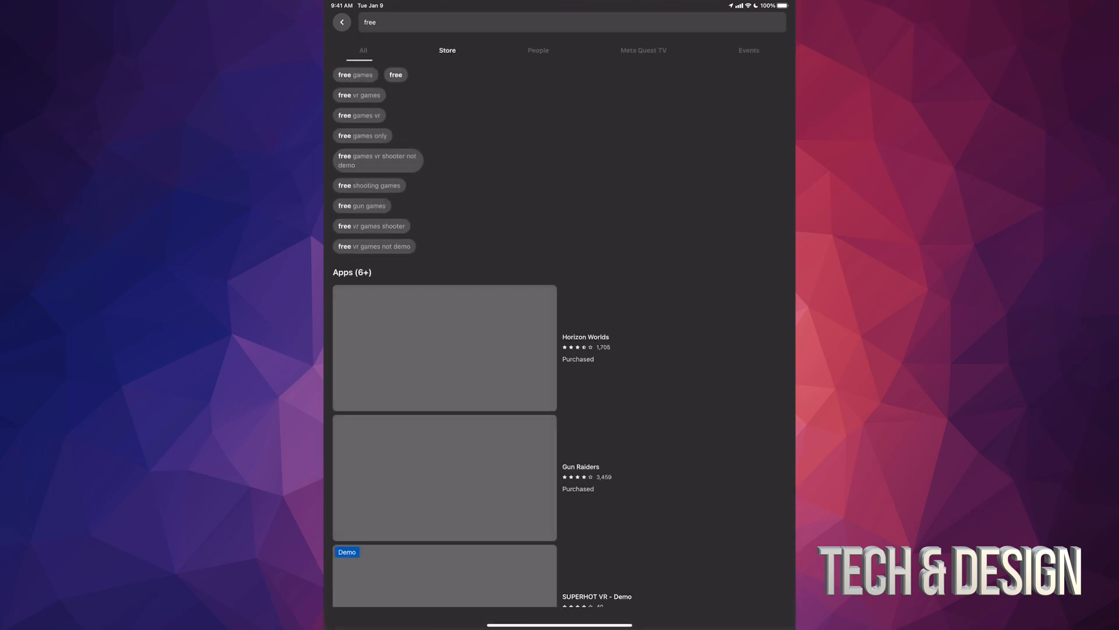
left_click(447, 50)
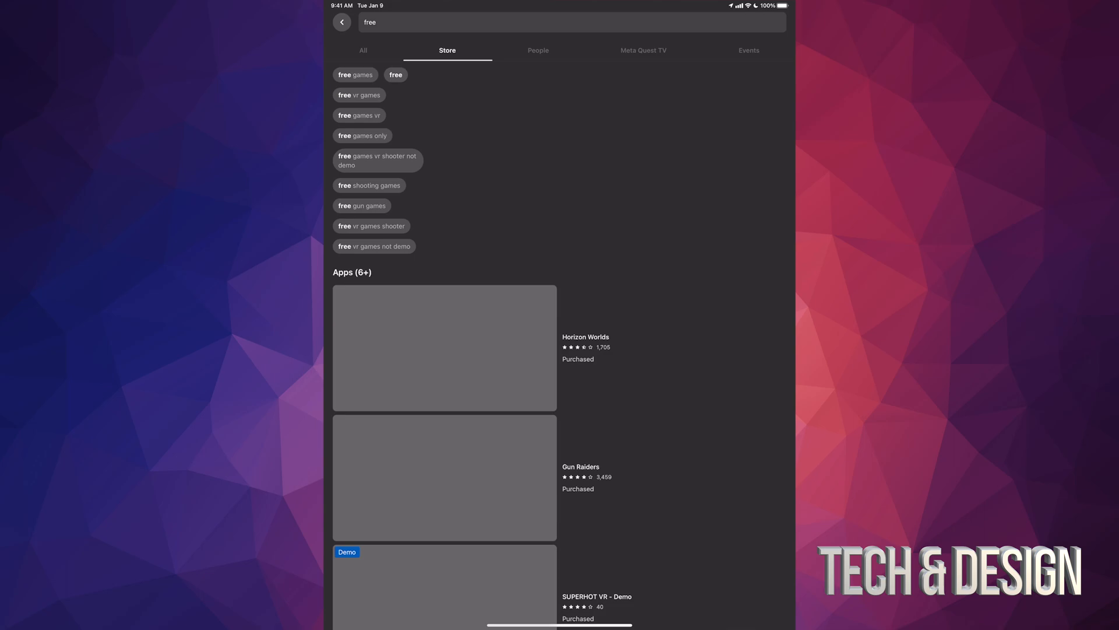
scroll("down", 3)
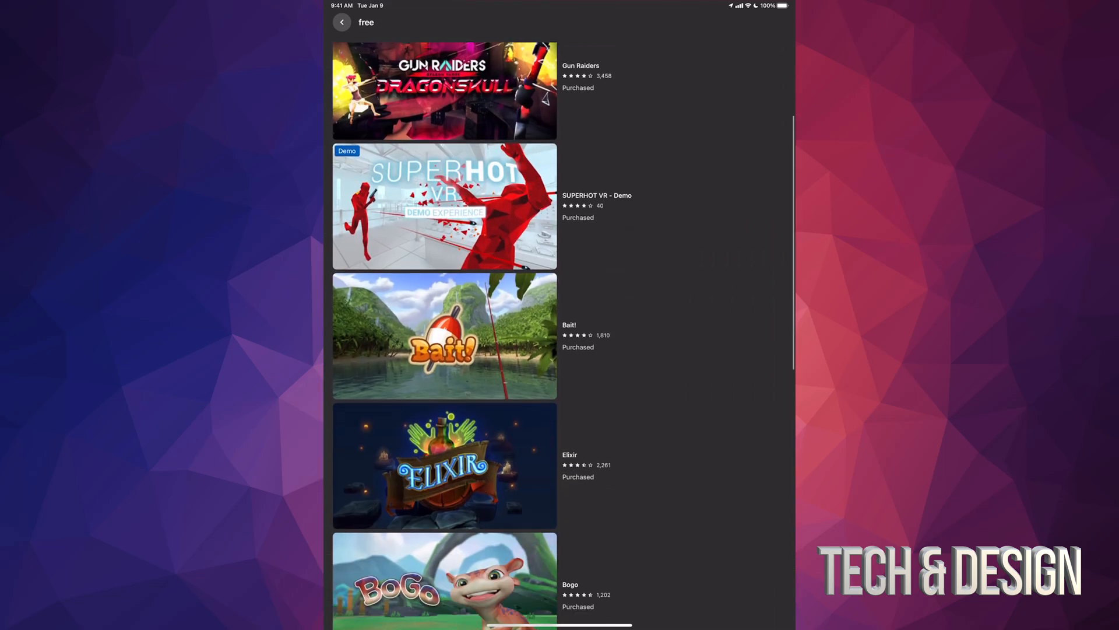
scroll("down", 3)
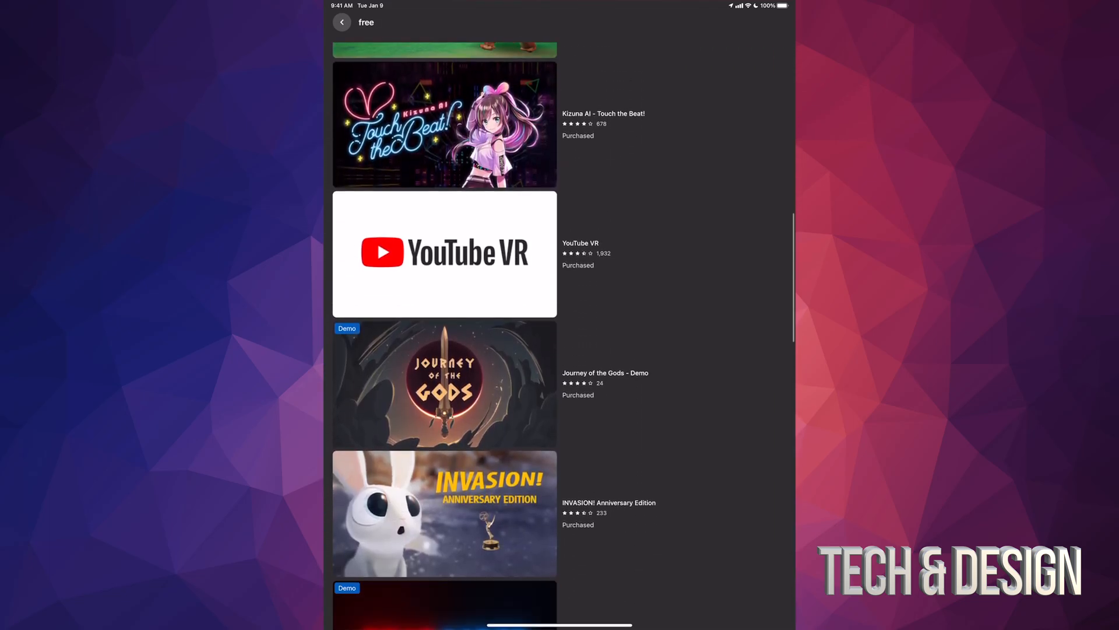
scroll("up", 3)
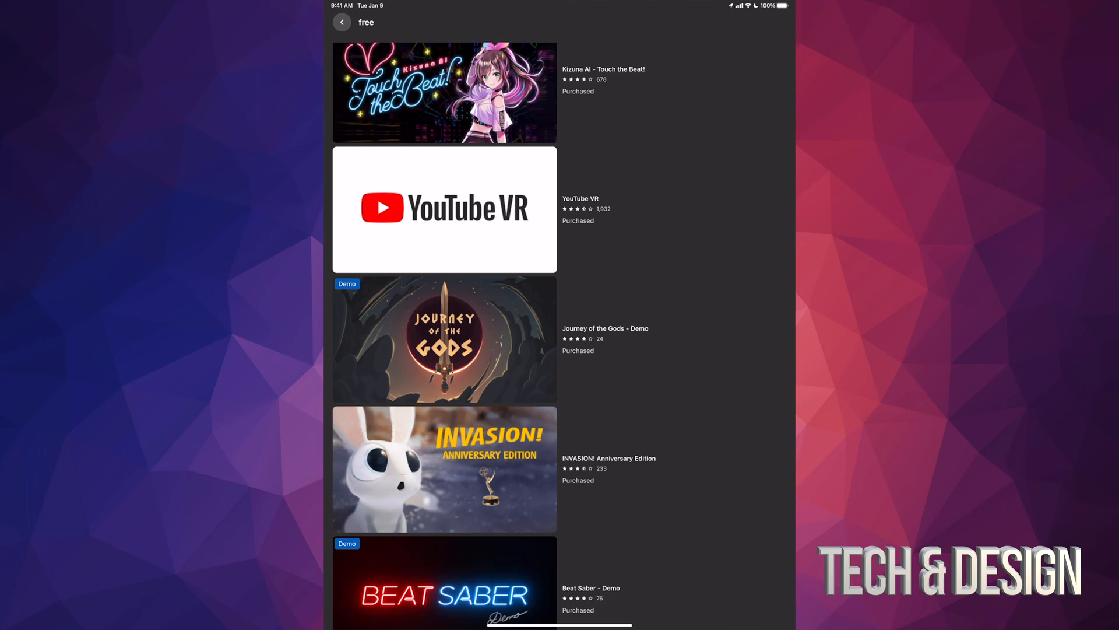
scroll("down", 3)
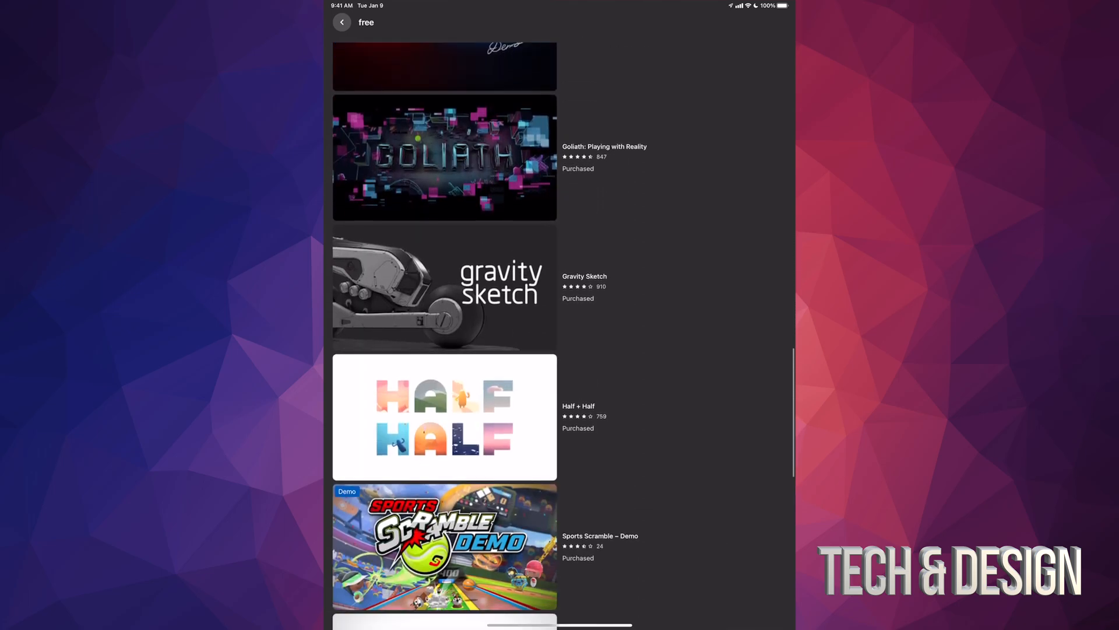
scroll("down", 3)
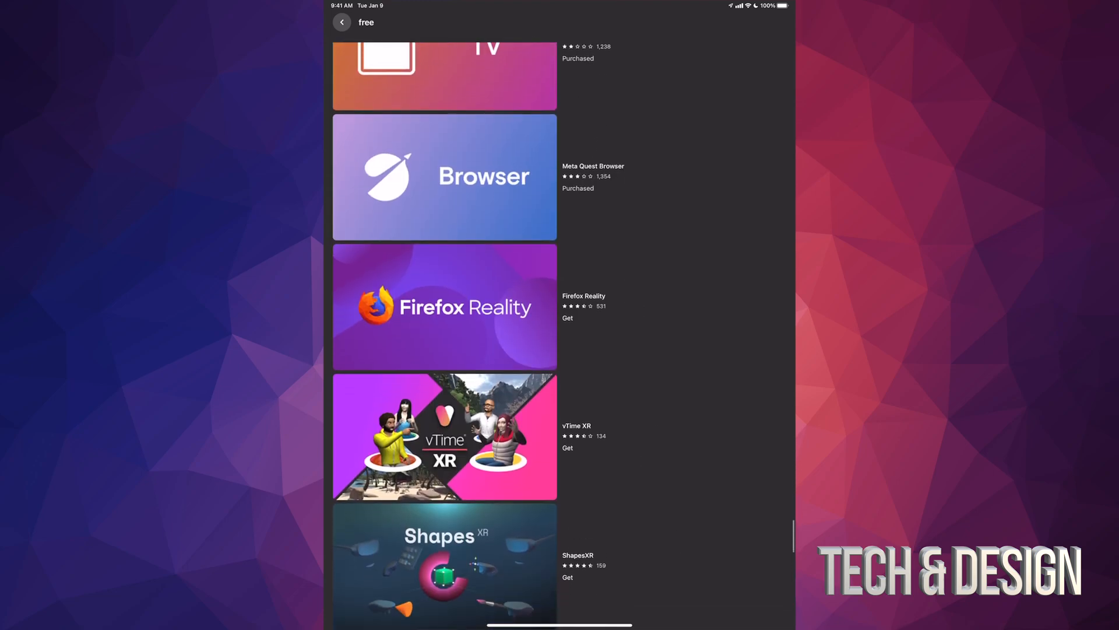
scroll("down", 3)
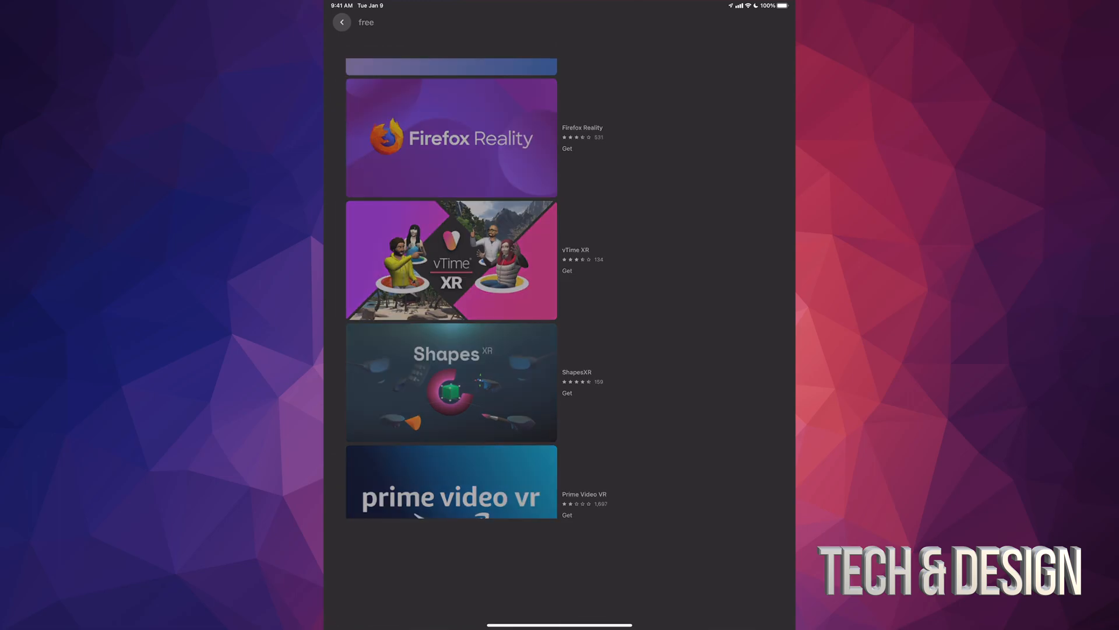
Step: Get Firefox Reality, queue it for install on Quest 2, and return to the results
left_click(450, 137)
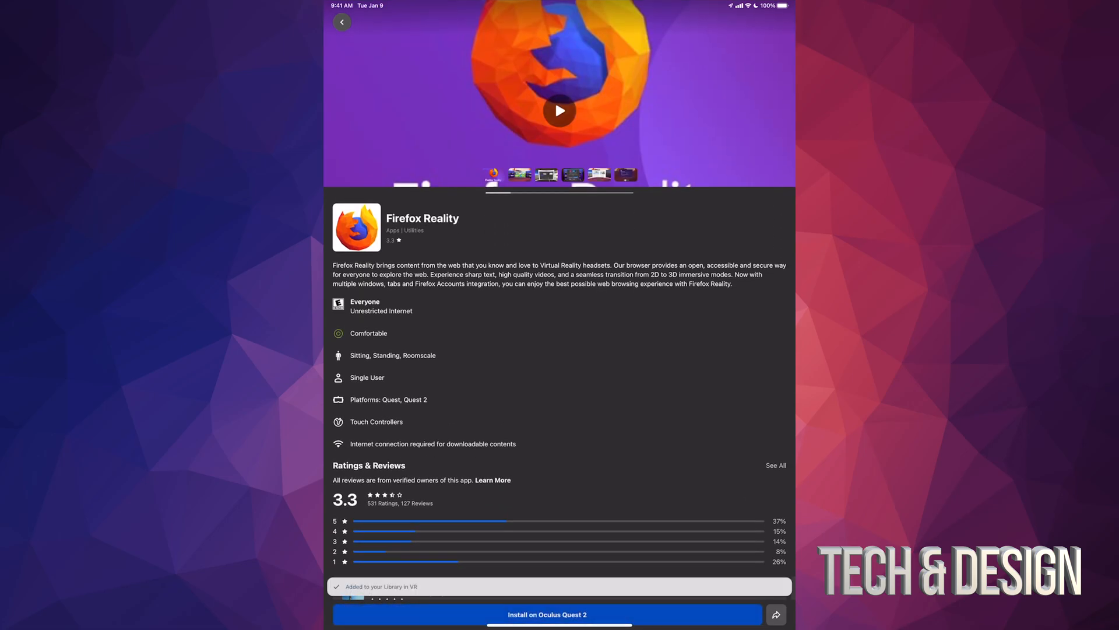
left_click(547, 614)
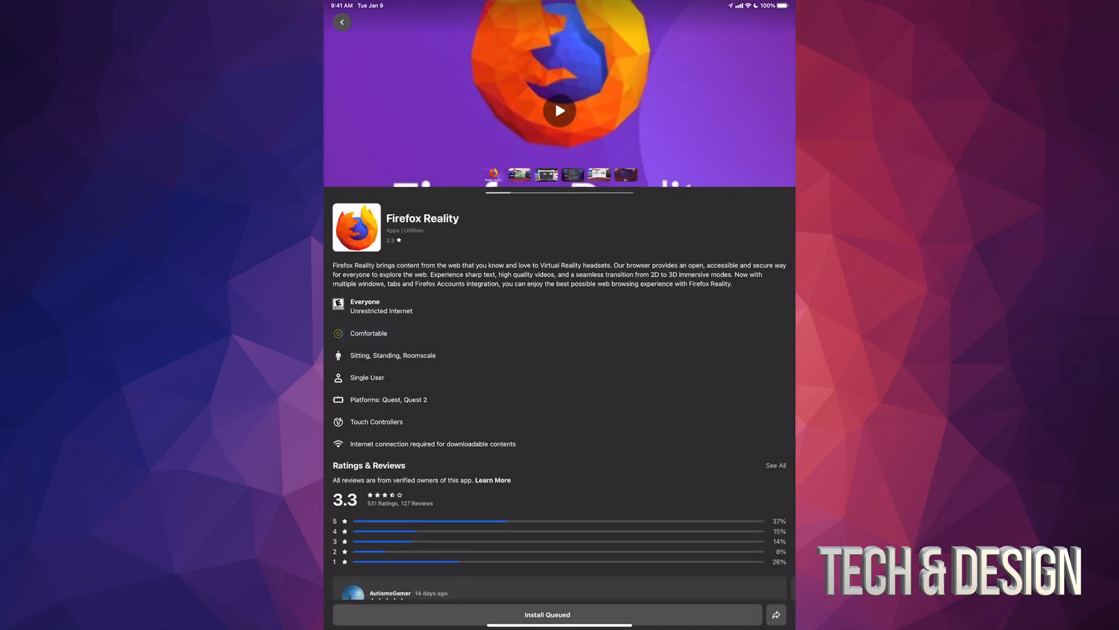
left_click(342, 23)
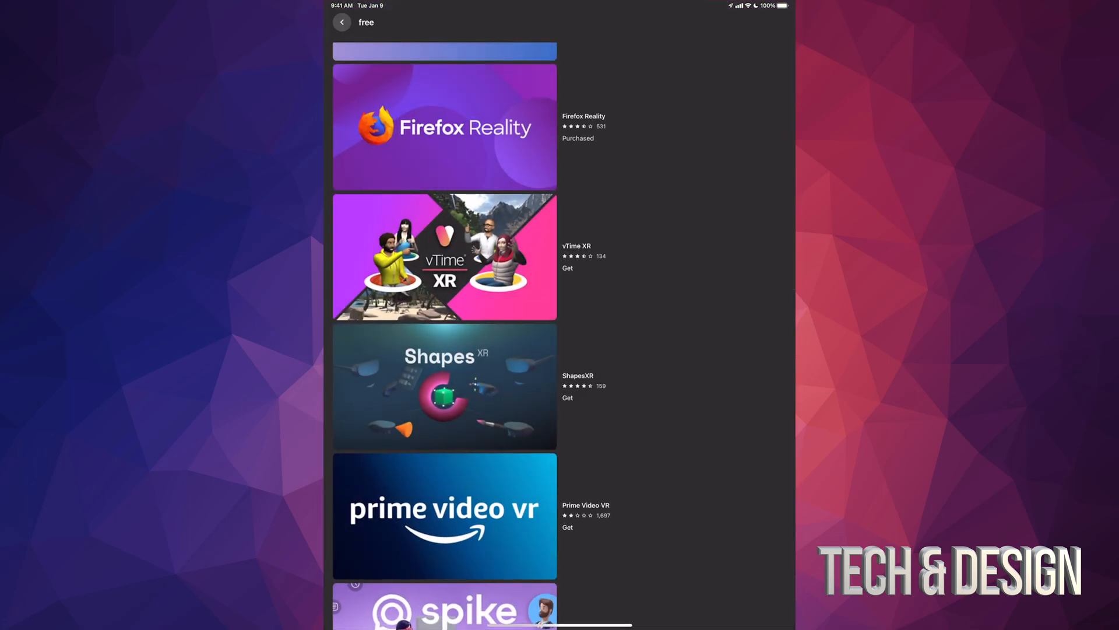
Step: Get vTime XR, dismiss the Headset Updating alert, and return to the results
left_click(444, 257)
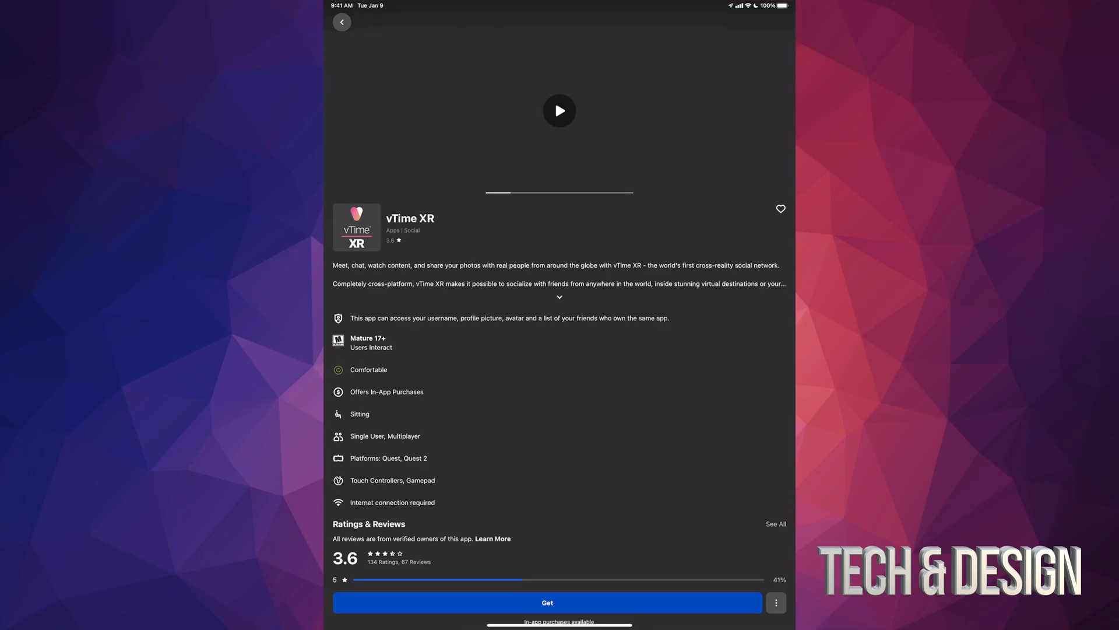
left_click(547, 601)
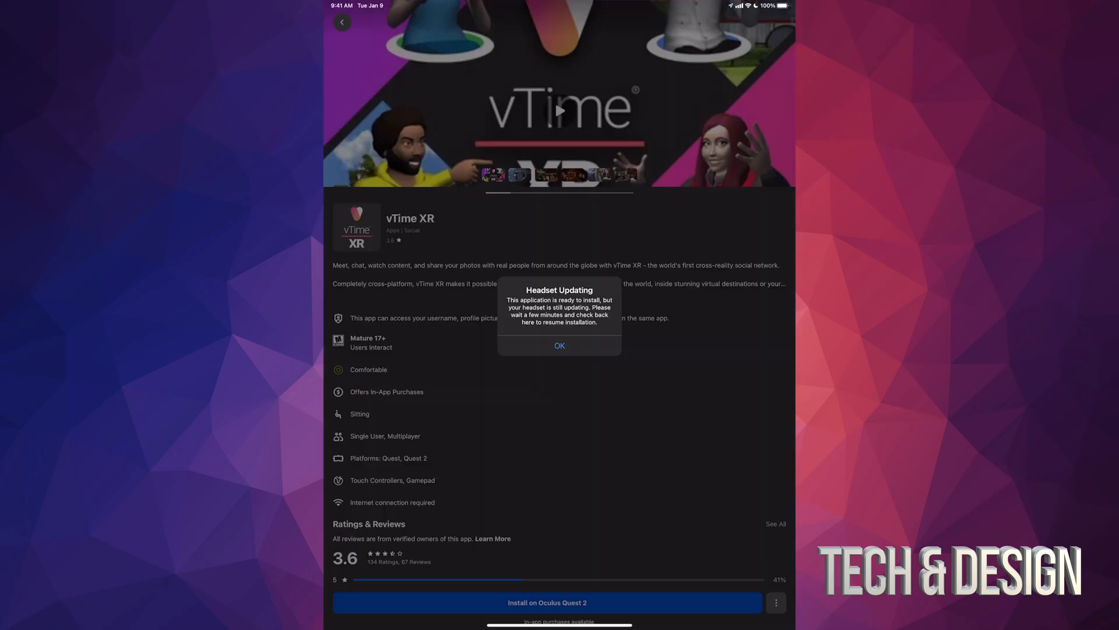
left_click(559, 345)
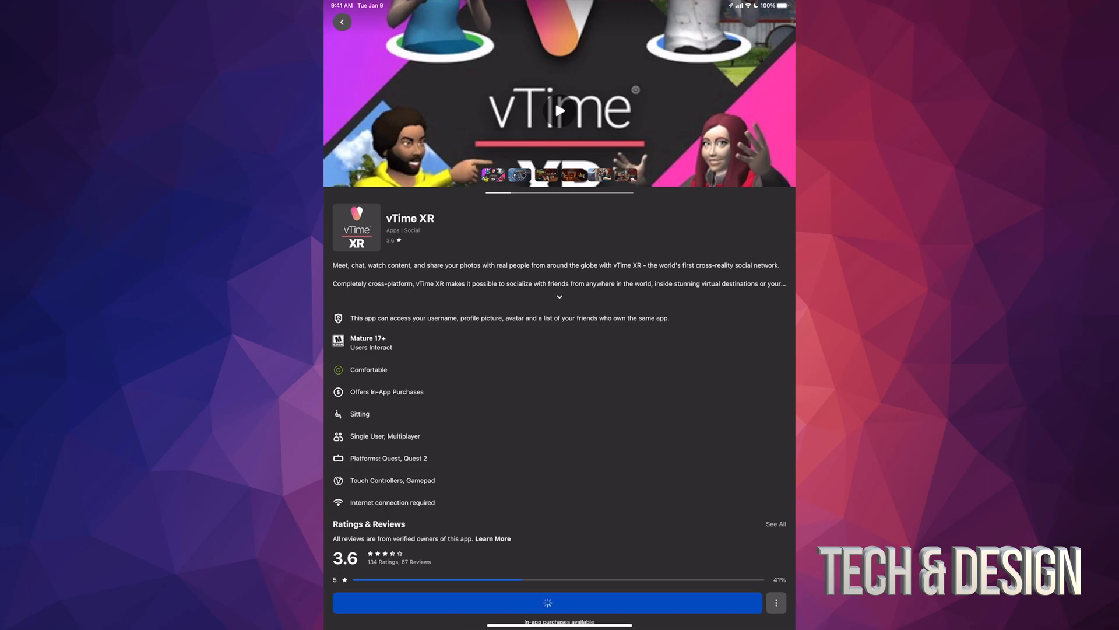
left_click(342, 23)
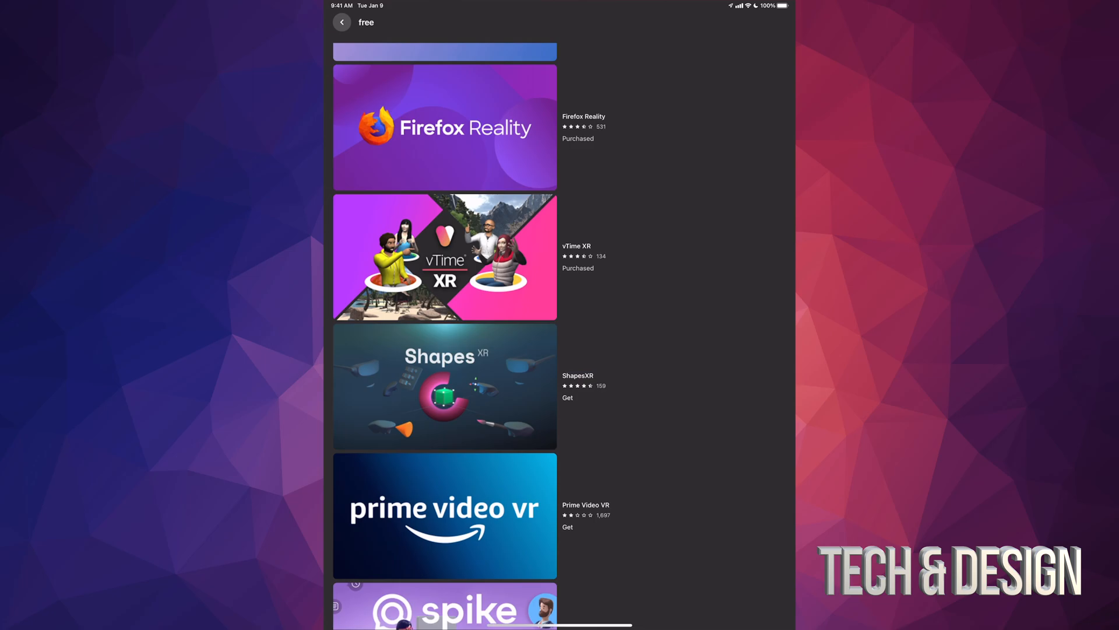
Step: Get ShapesXR, dismiss the Headset Updating alert, and return to the results
left_click(445, 387)
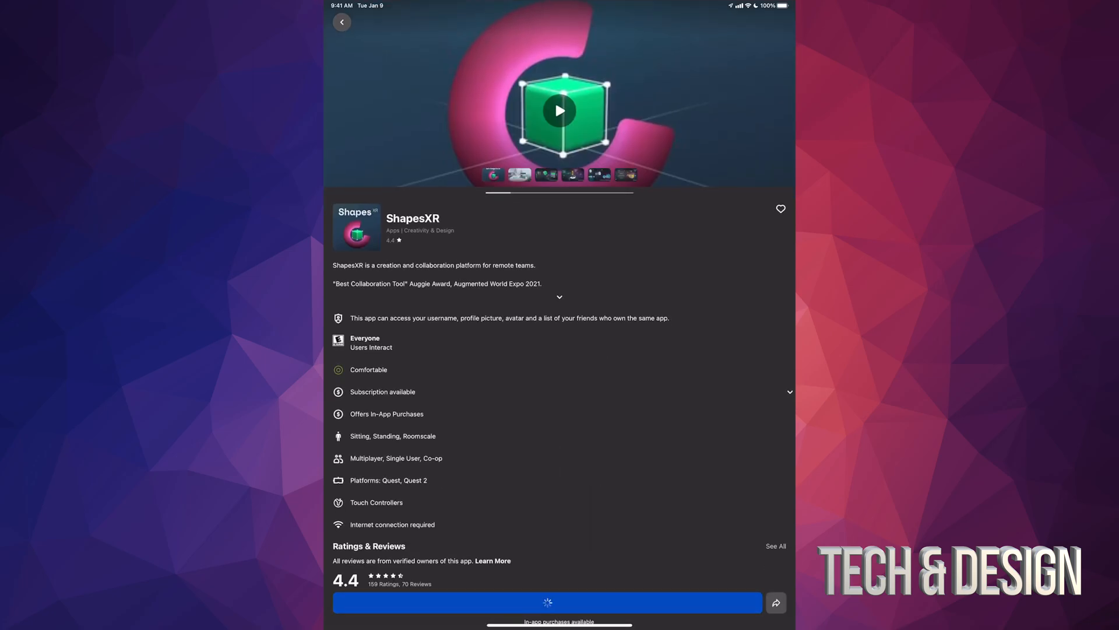
left_click(547, 602)
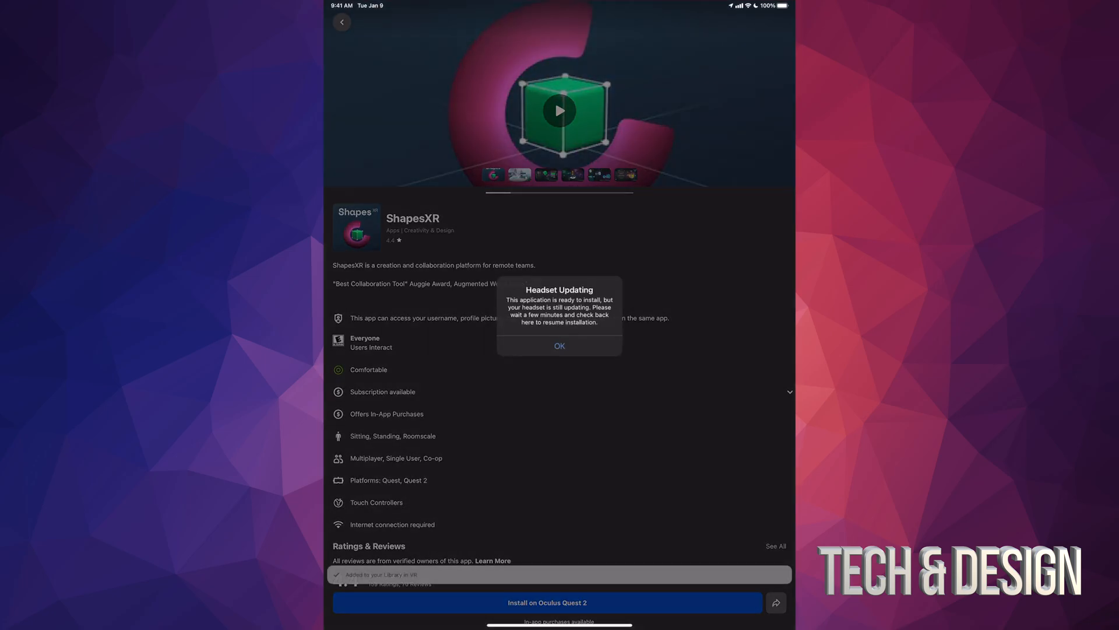
left_click(559, 345)
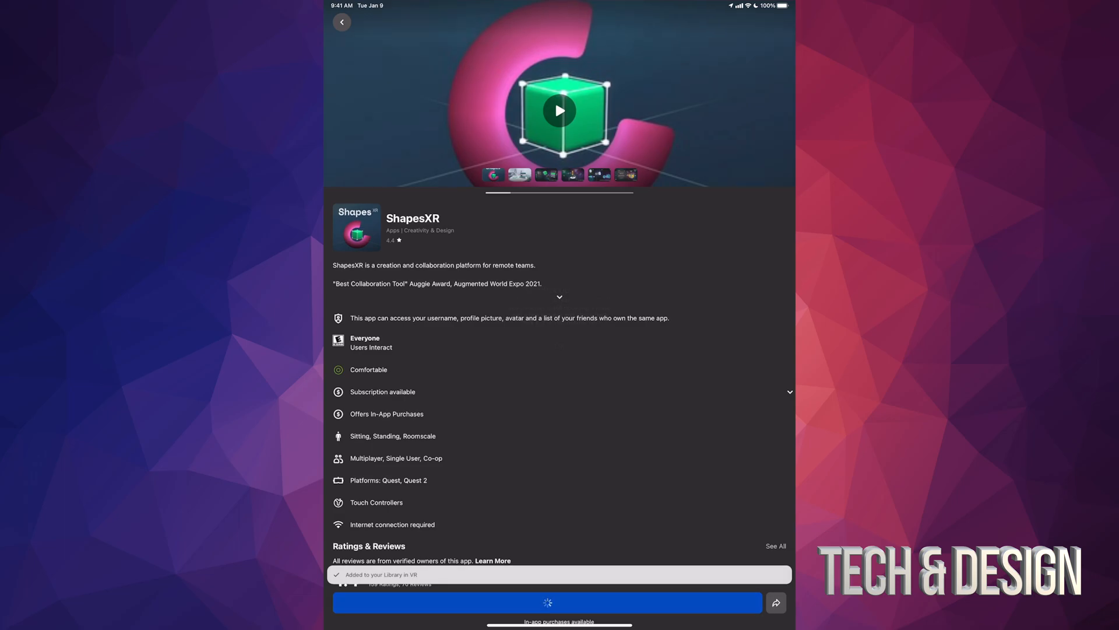
left_click(342, 22)
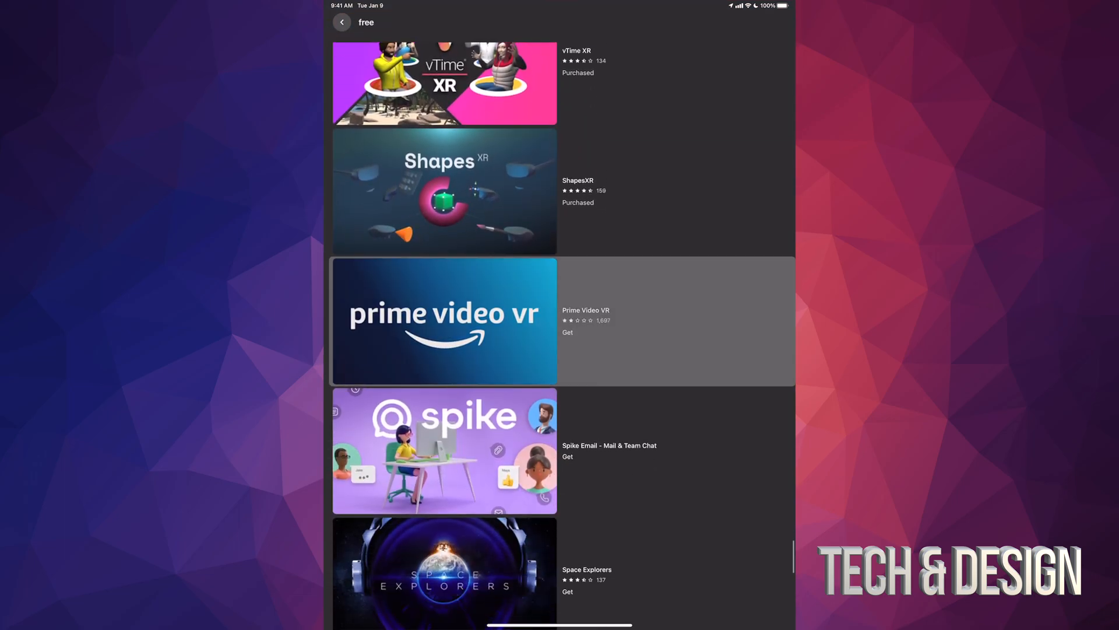
Step: Get Prime Video VR, queue its Quest 2 install past the alert, and return
left_click(444, 321)
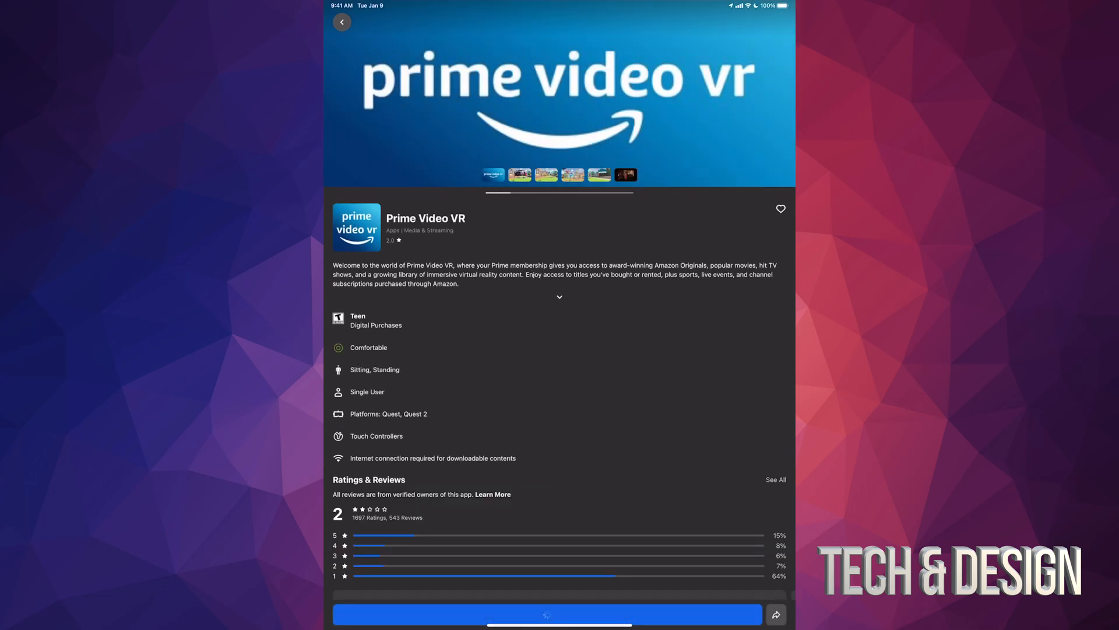
left_click(547, 614)
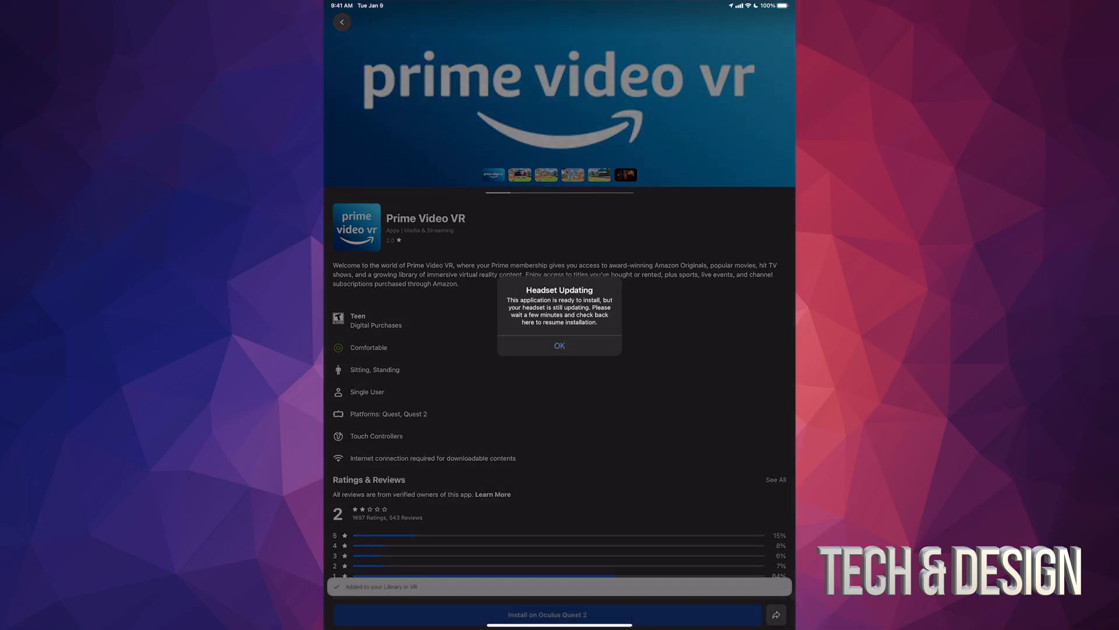
left_click(559, 346)
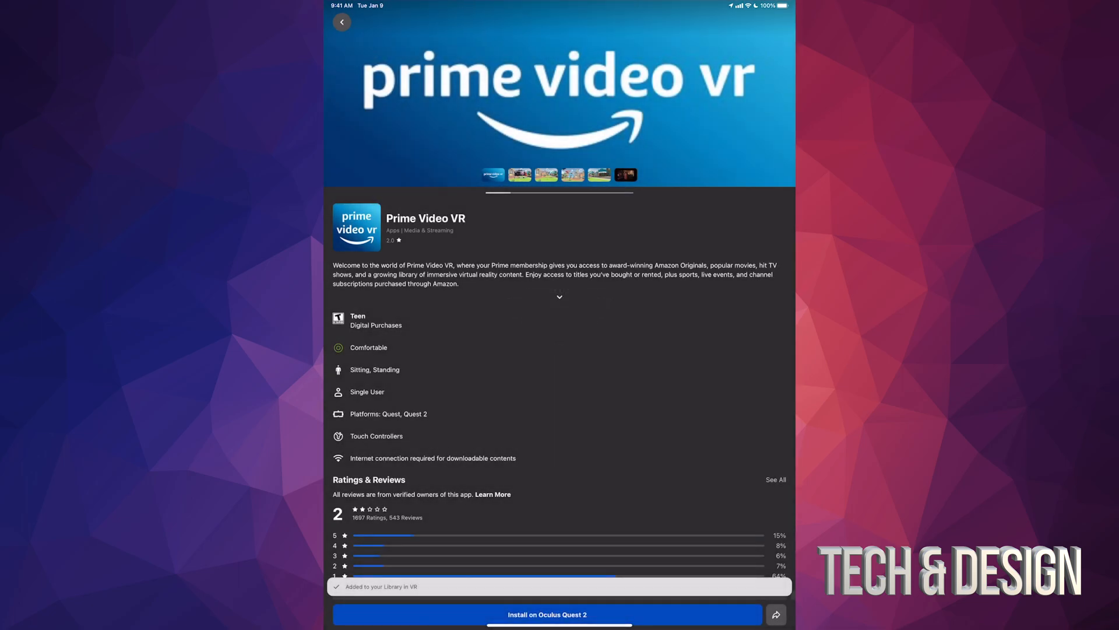
left_click(547, 614)
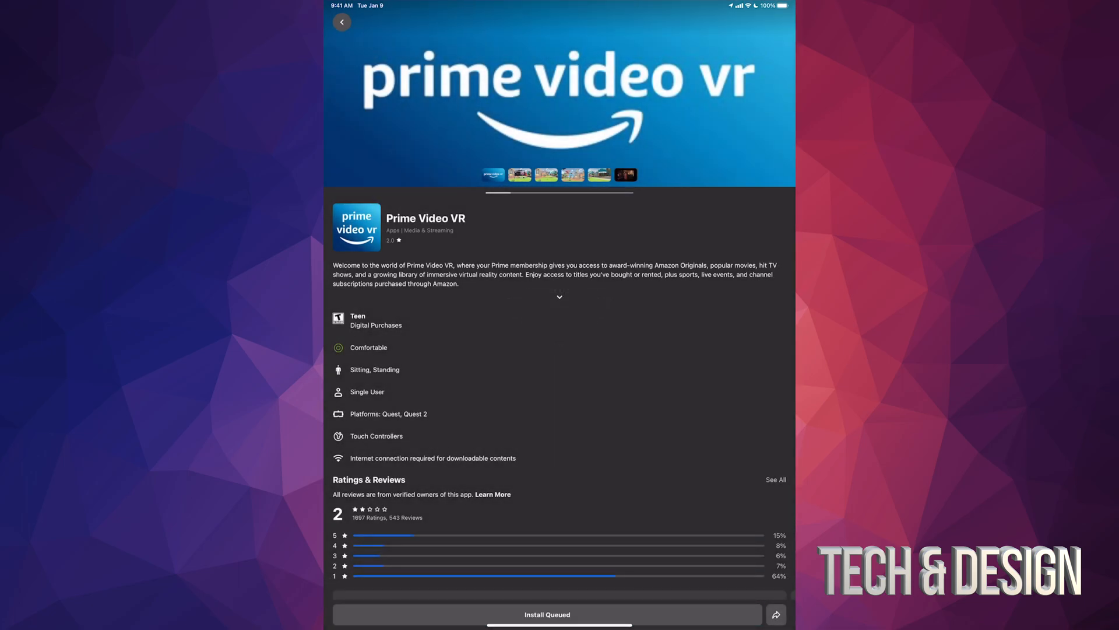
left_click(341, 22)
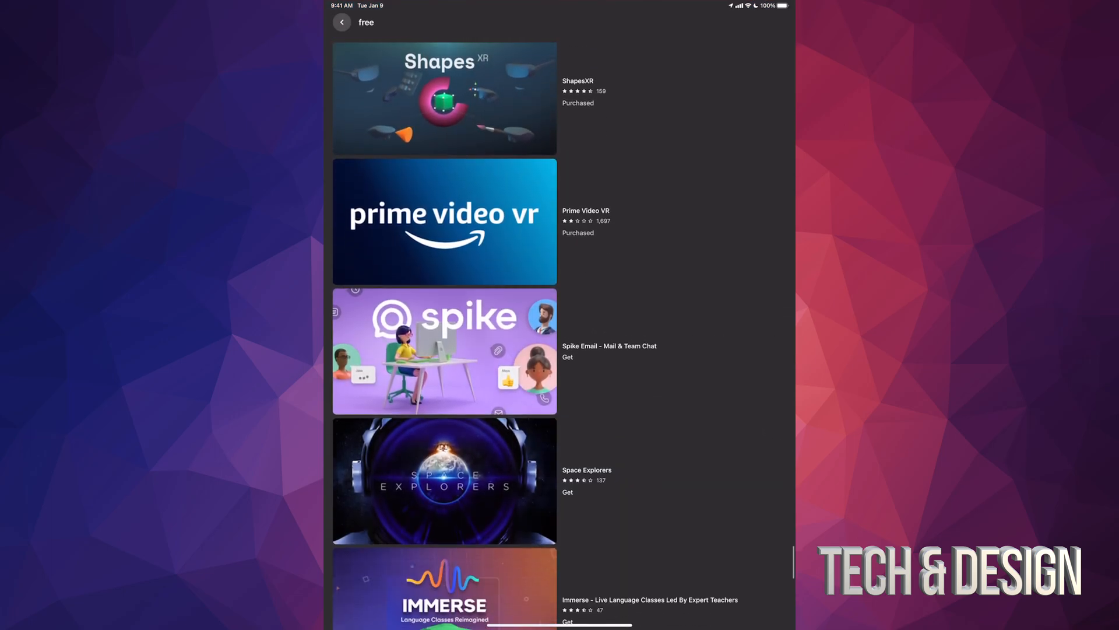
Step: Get Spike Email - Mail & Team Chat, dismiss the alert, and return to results
scroll("down", 3)
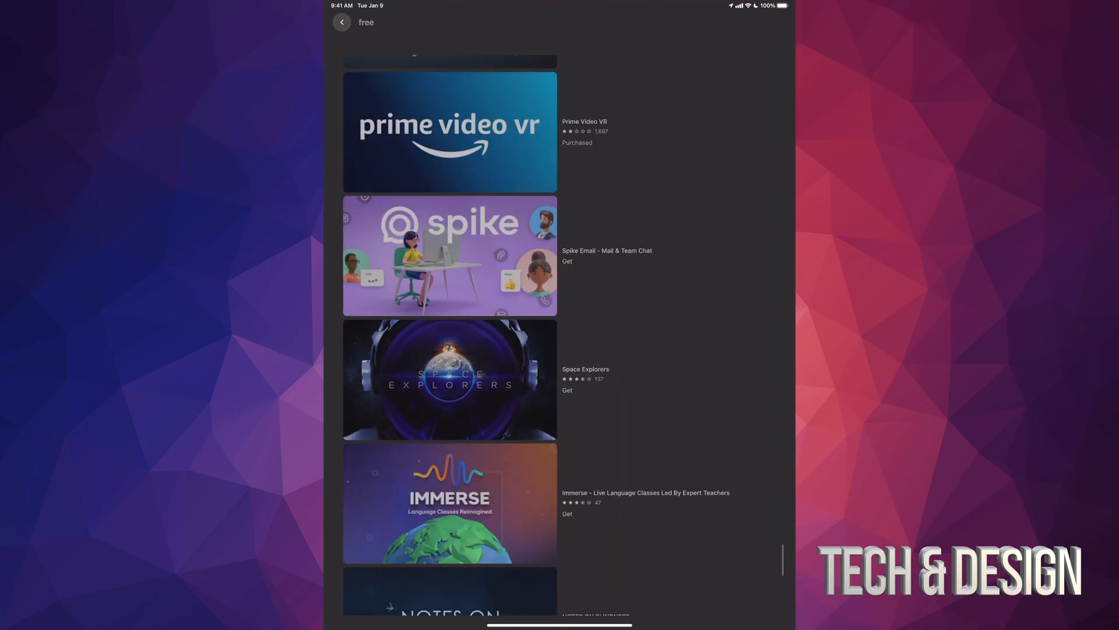
left_click(449, 255)
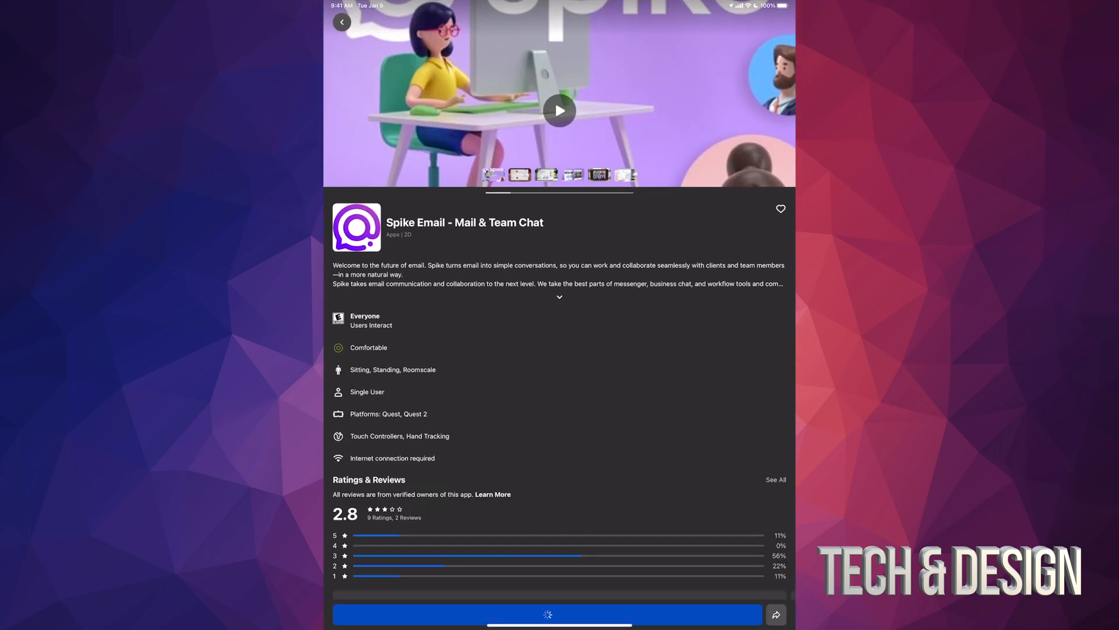
left_click(547, 614)
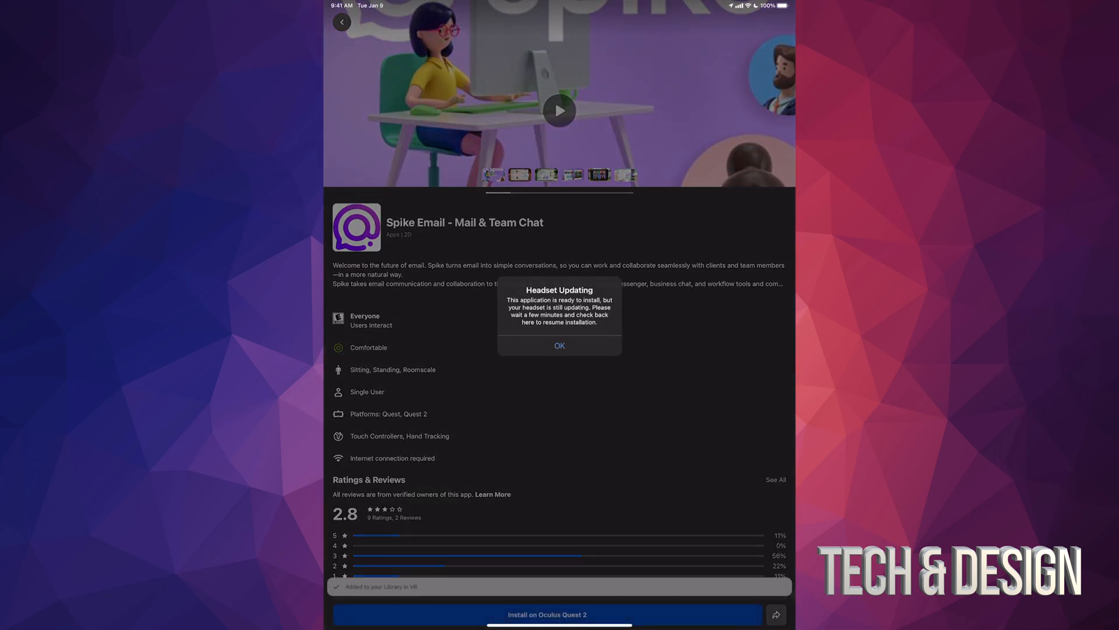
left_click(559, 346)
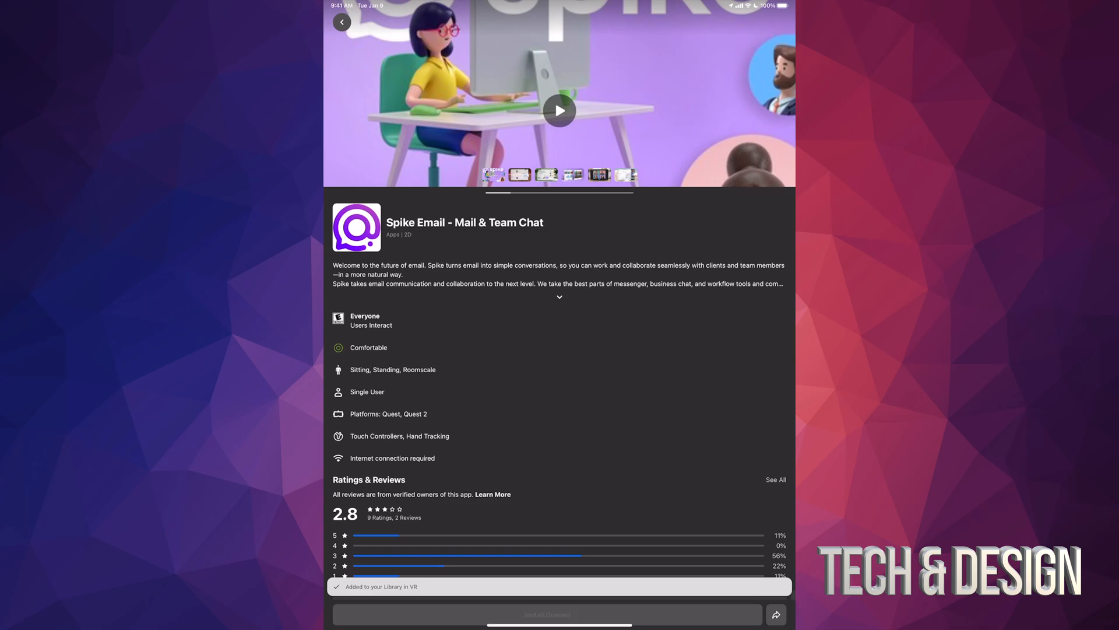
left_click(341, 22)
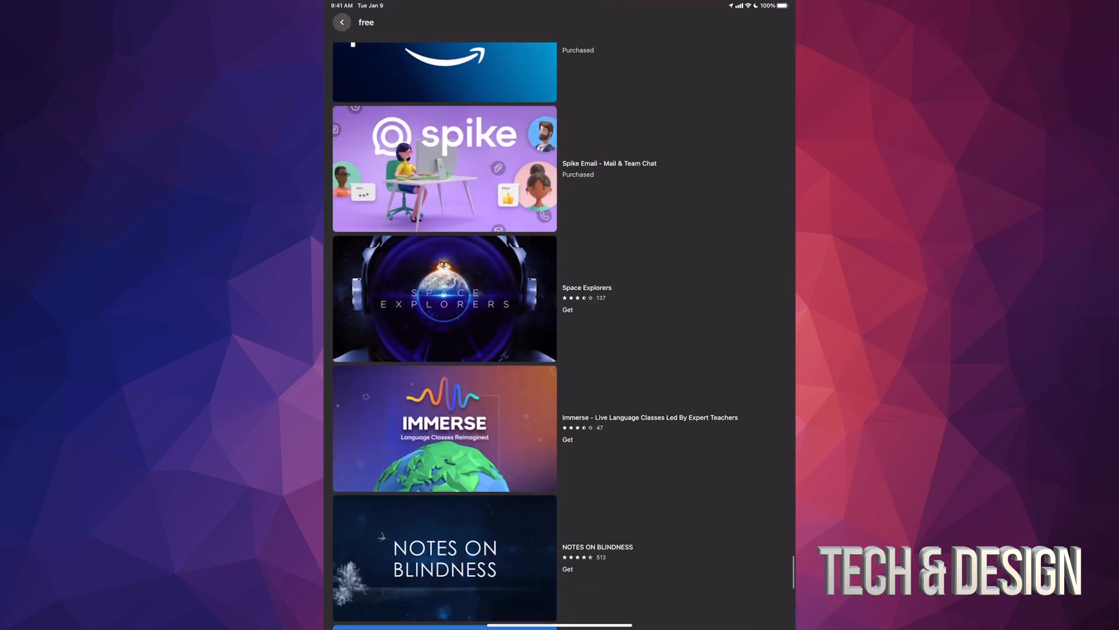
Step: Get Space Explorers, queue it for headset install, and return to the results
left_click(443, 298)
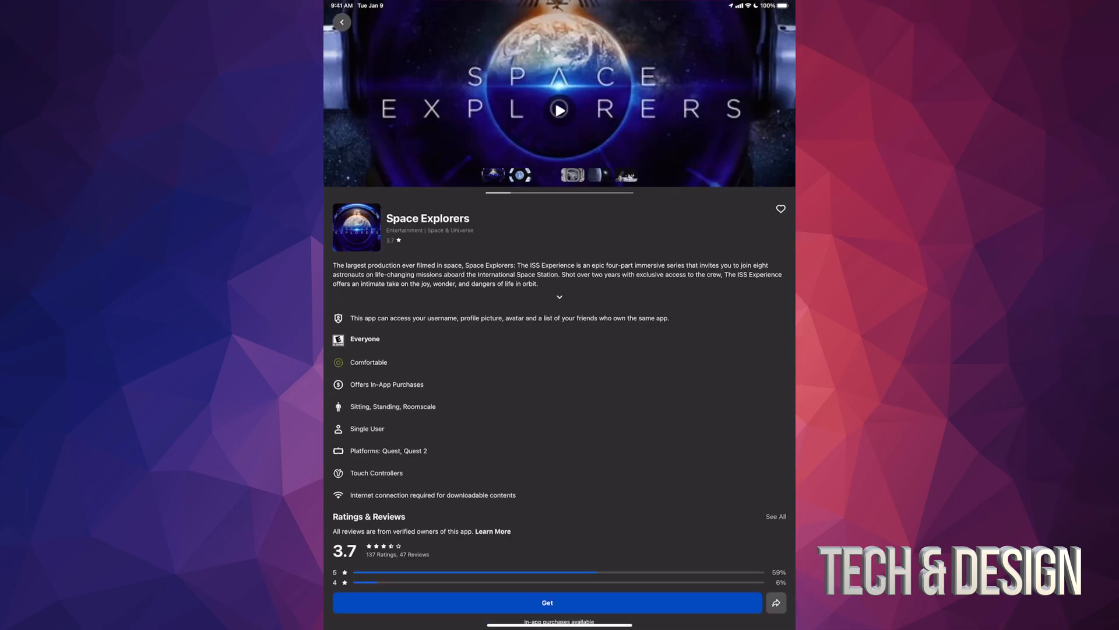
left_click(546, 601)
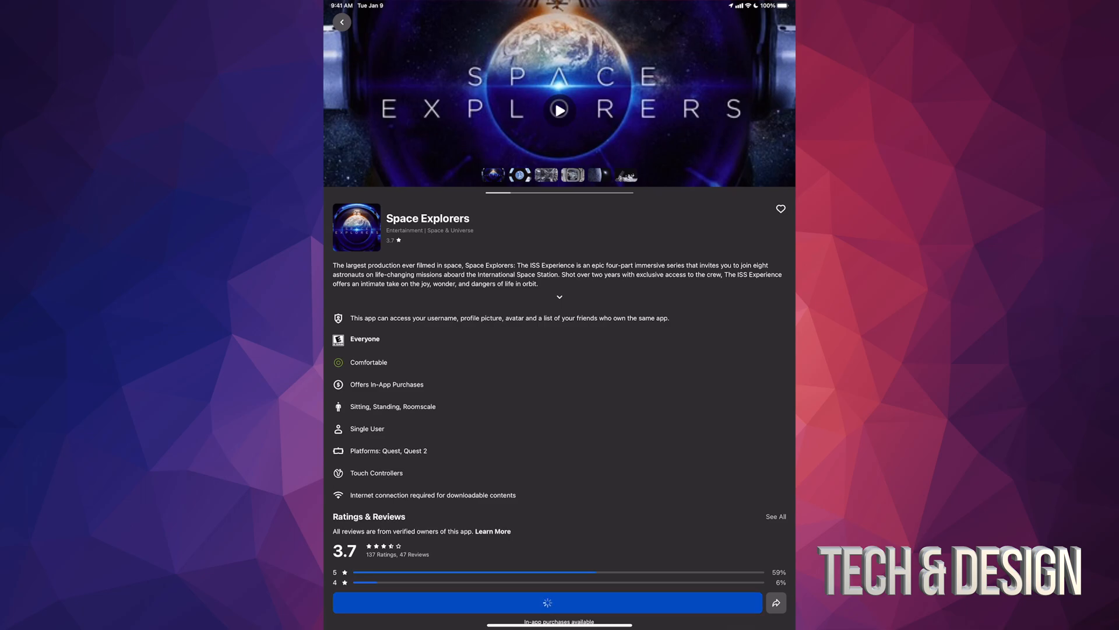
left_click(547, 601)
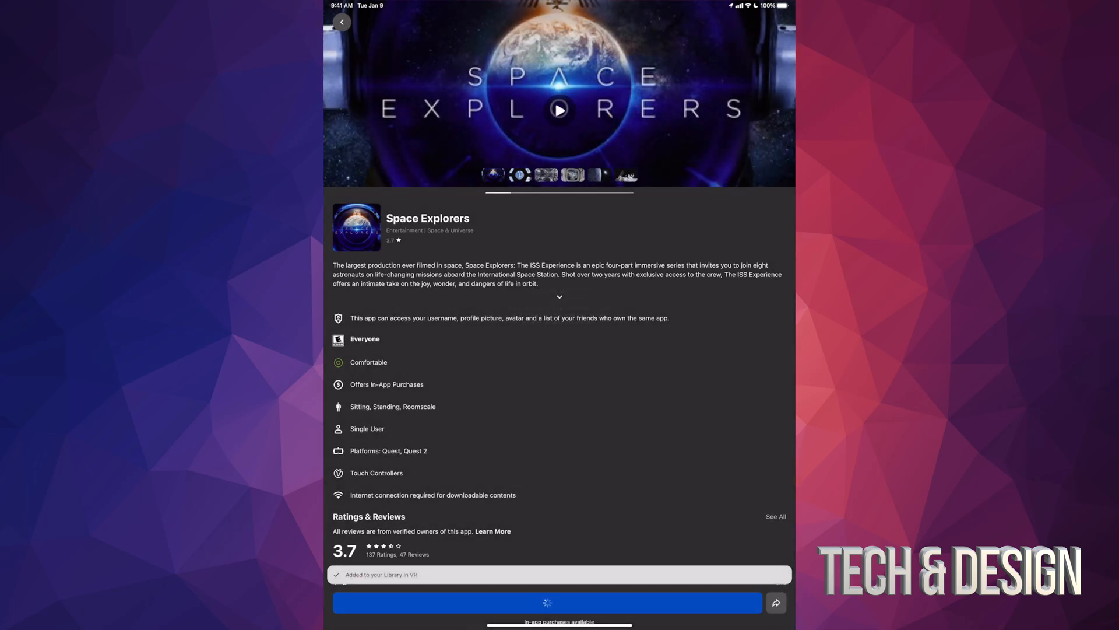
left_click(342, 22)
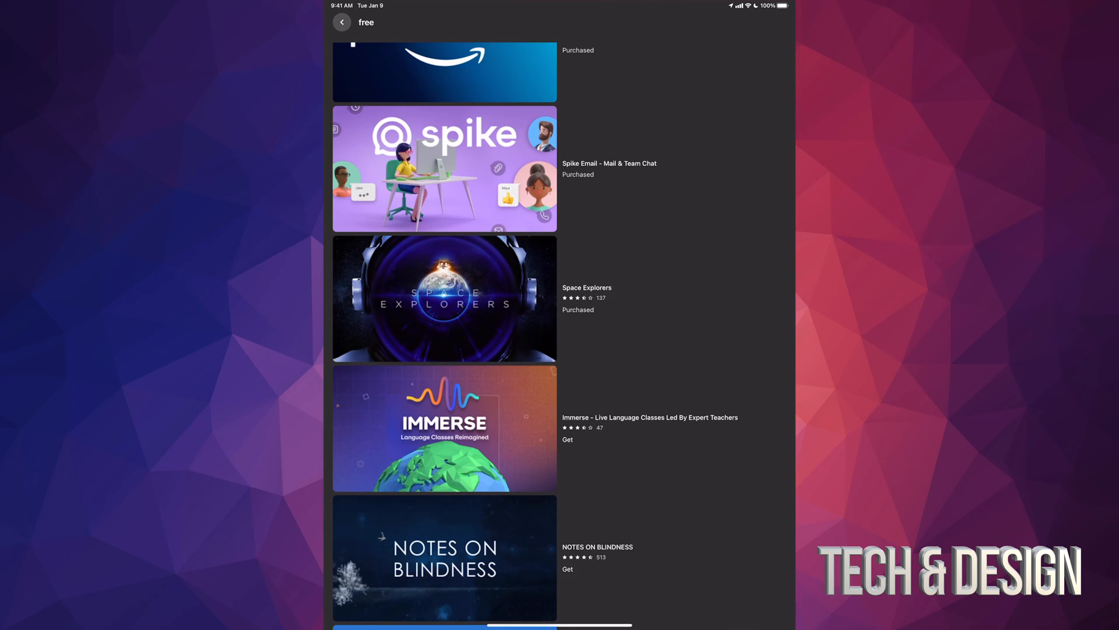
Step: Get Immerse, then scroll down and open the NOTES ON BLINDNESS store page
left_click(444, 429)
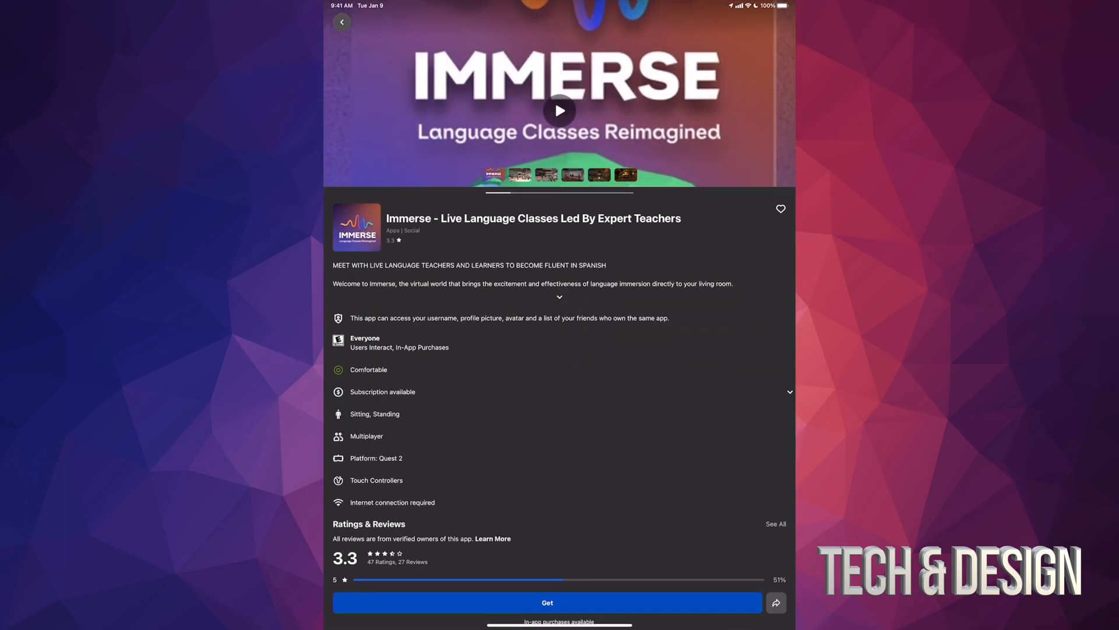
left_click(547, 602)
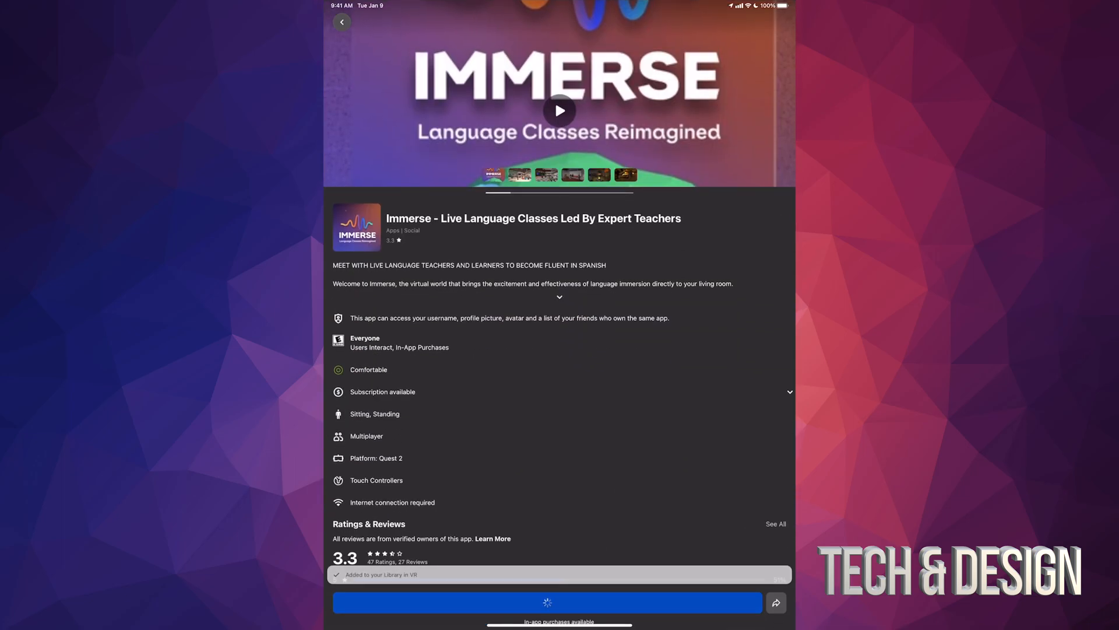
left_click(342, 22)
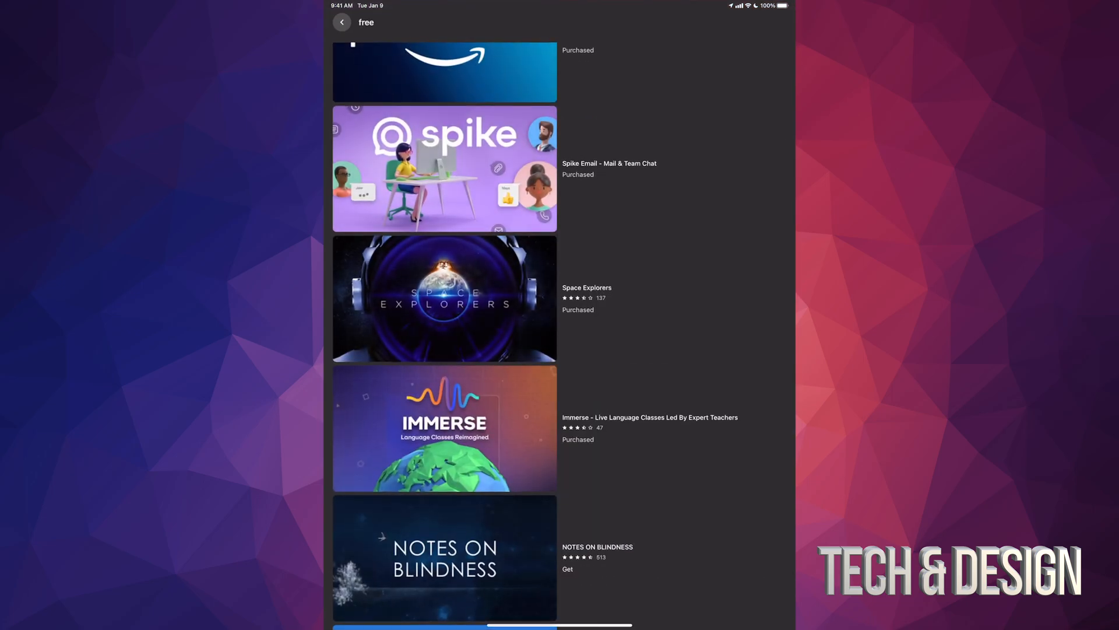
scroll("down", 3)
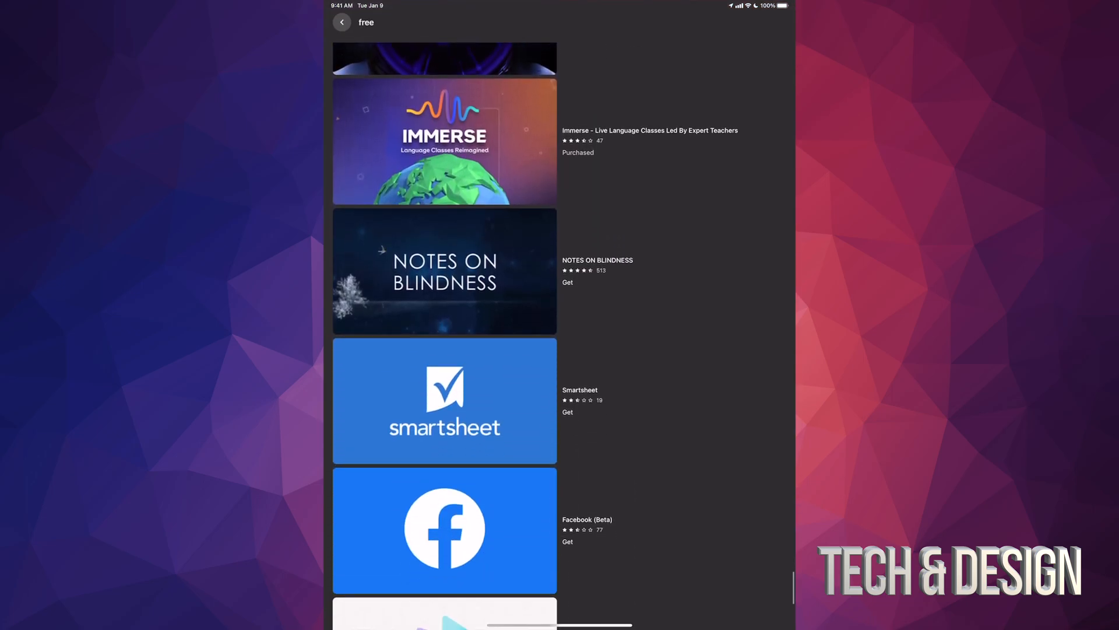
left_click(444, 272)
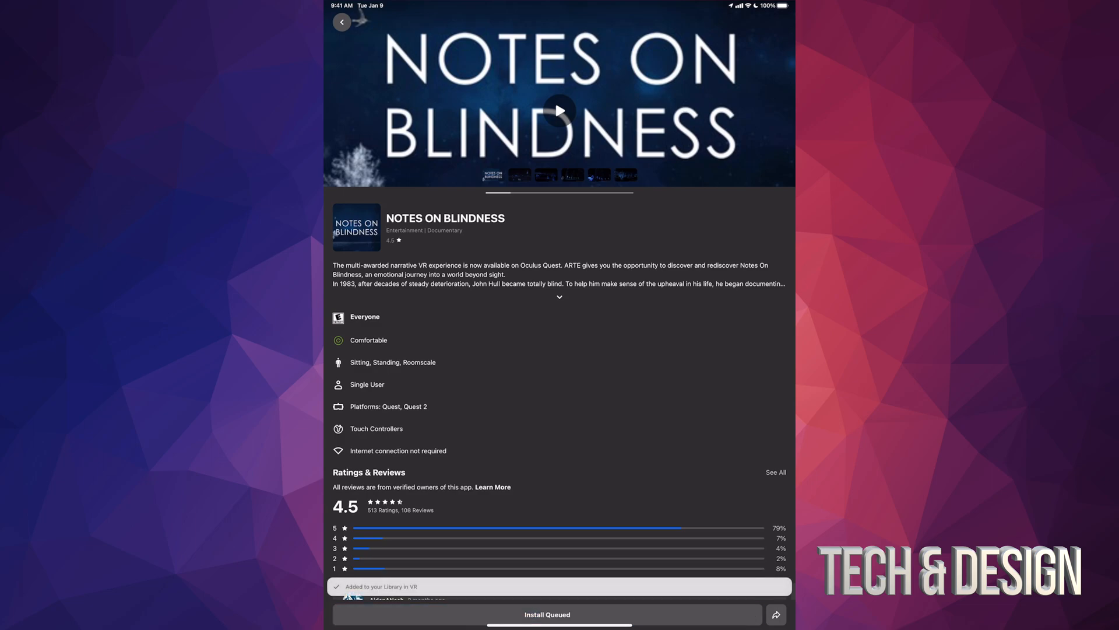
Step: Open Smartsheet, dismiss the alert, and queue its install on Quest 2
left_click(342, 23)
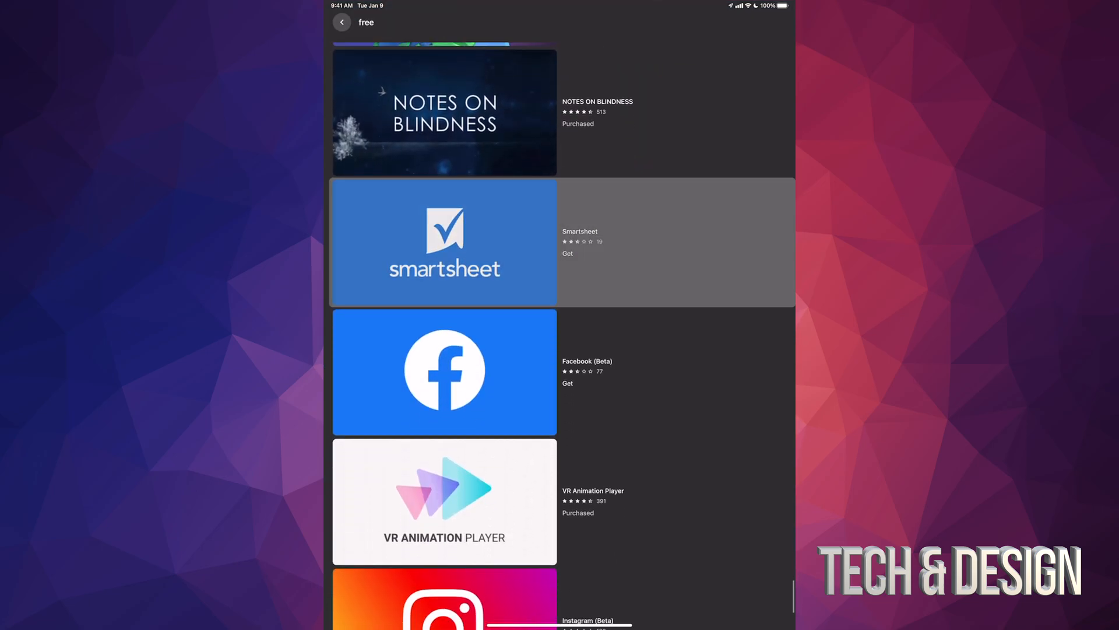
left_click(443, 242)
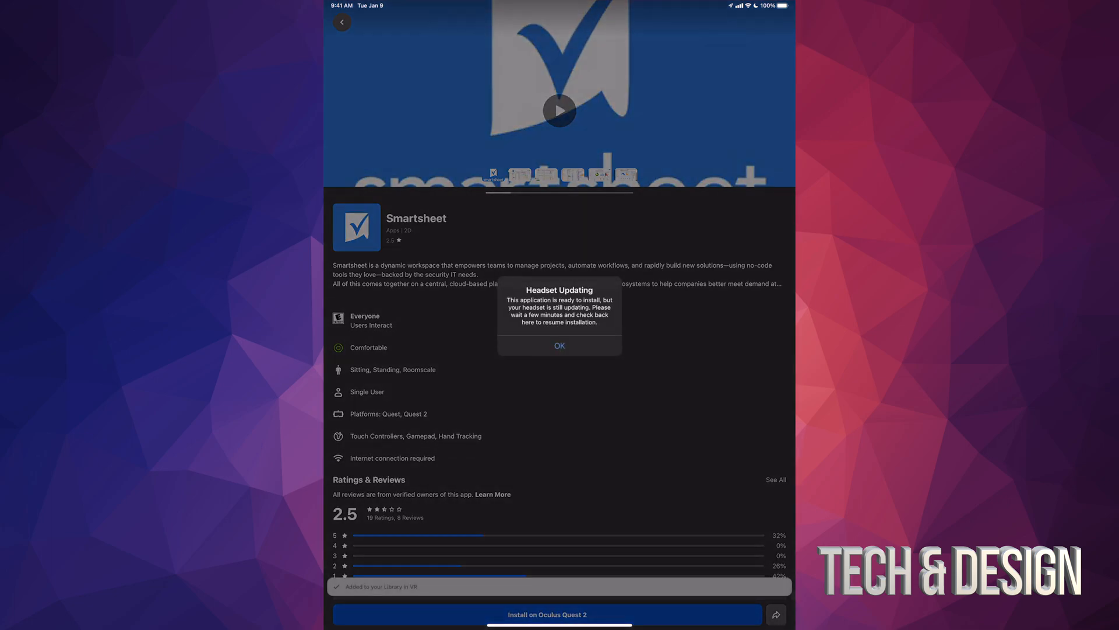
left_click(559, 346)
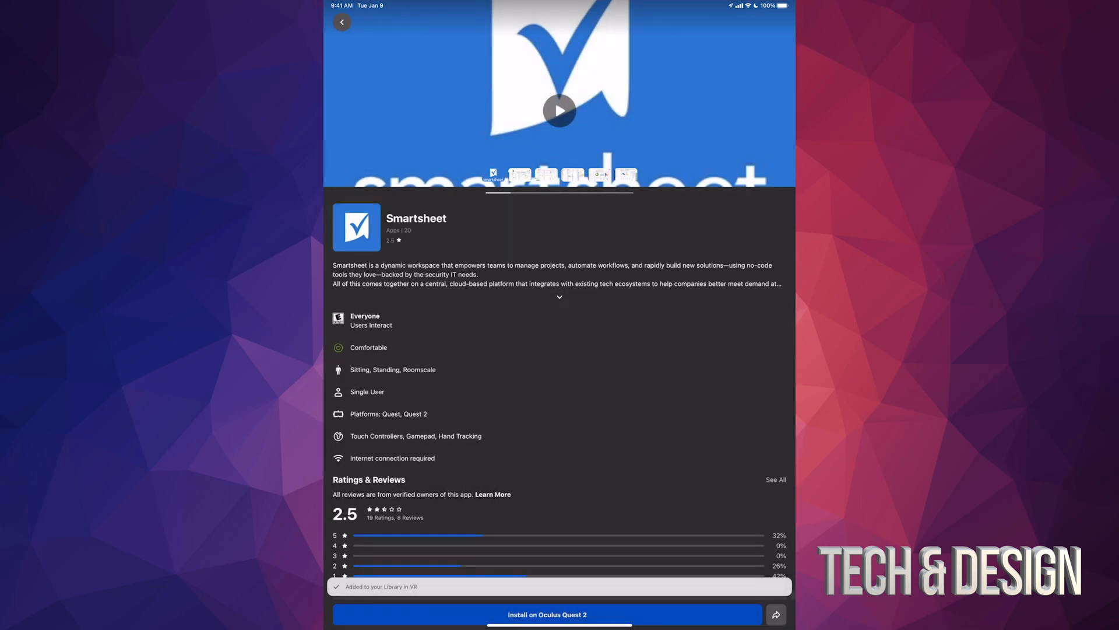
left_click(547, 614)
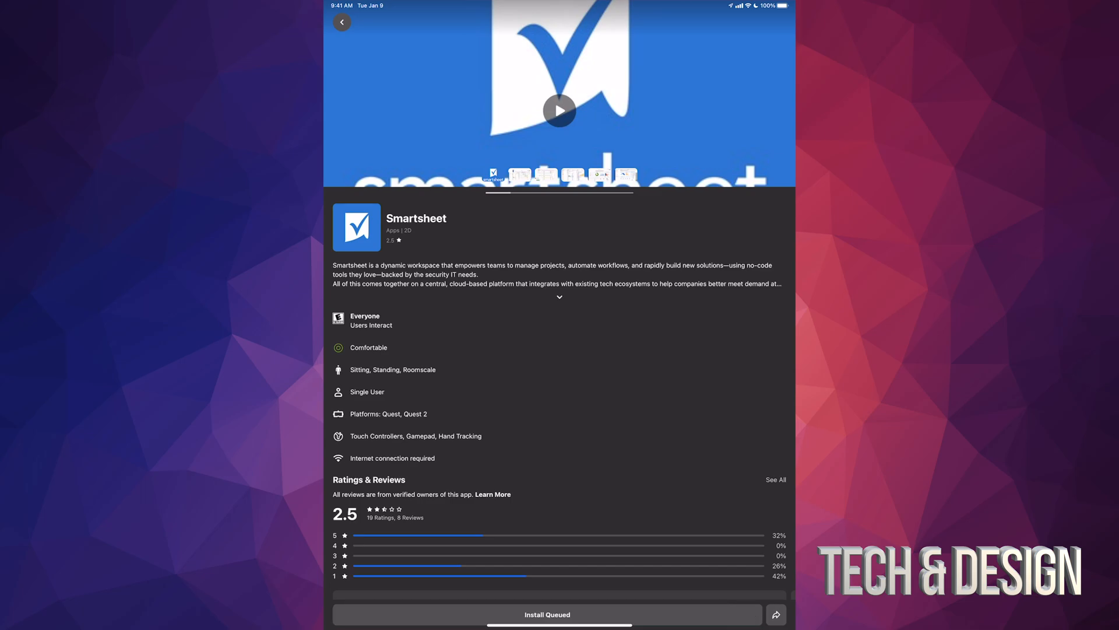
left_click(342, 22)
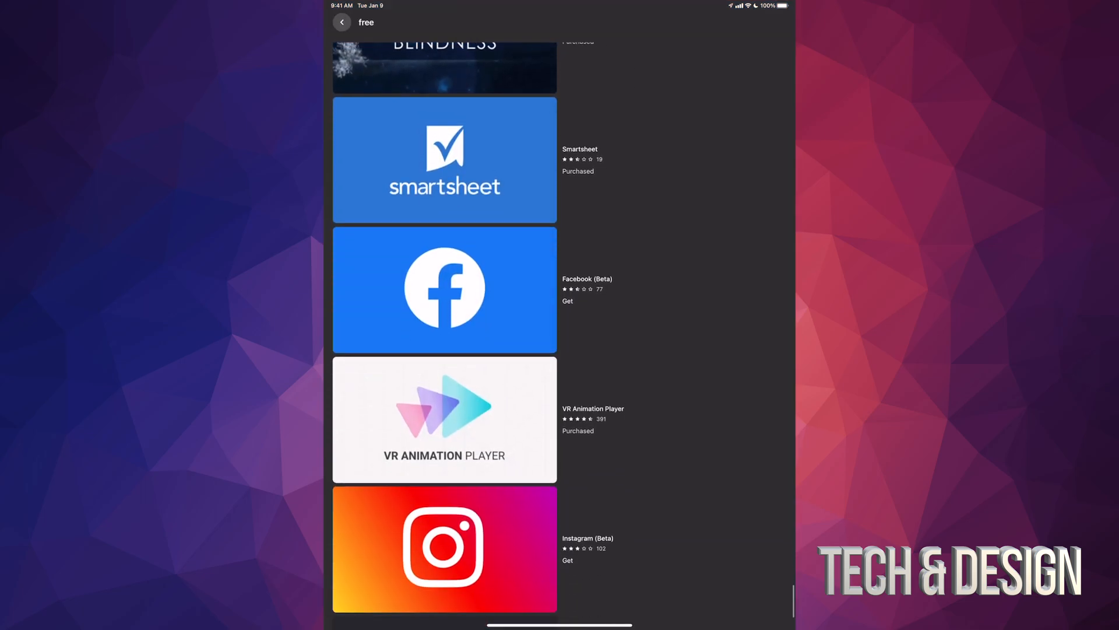
Step: Get Facebook (Beta), queue its install on Quest 2, and return to results
left_click(444, 289)
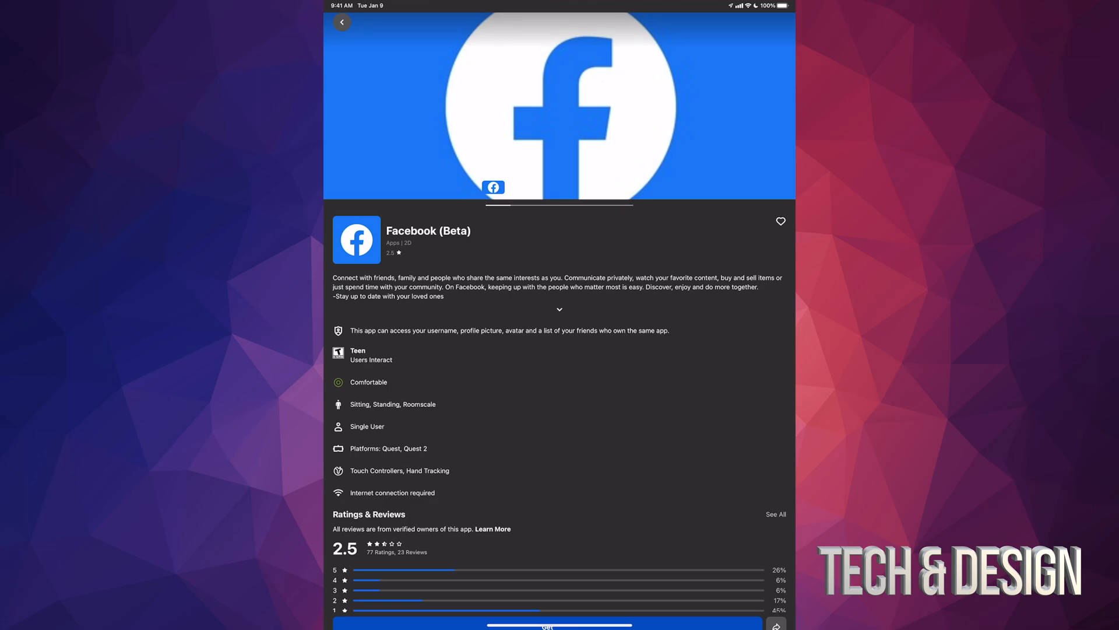
scroll("up", 3)
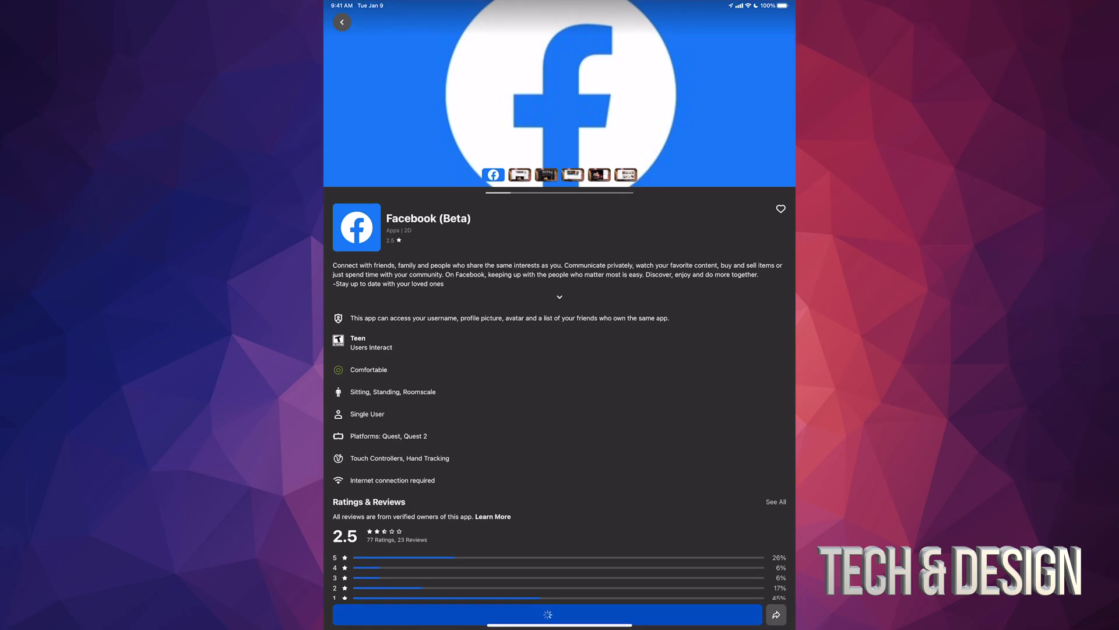
left_click(547, 613)
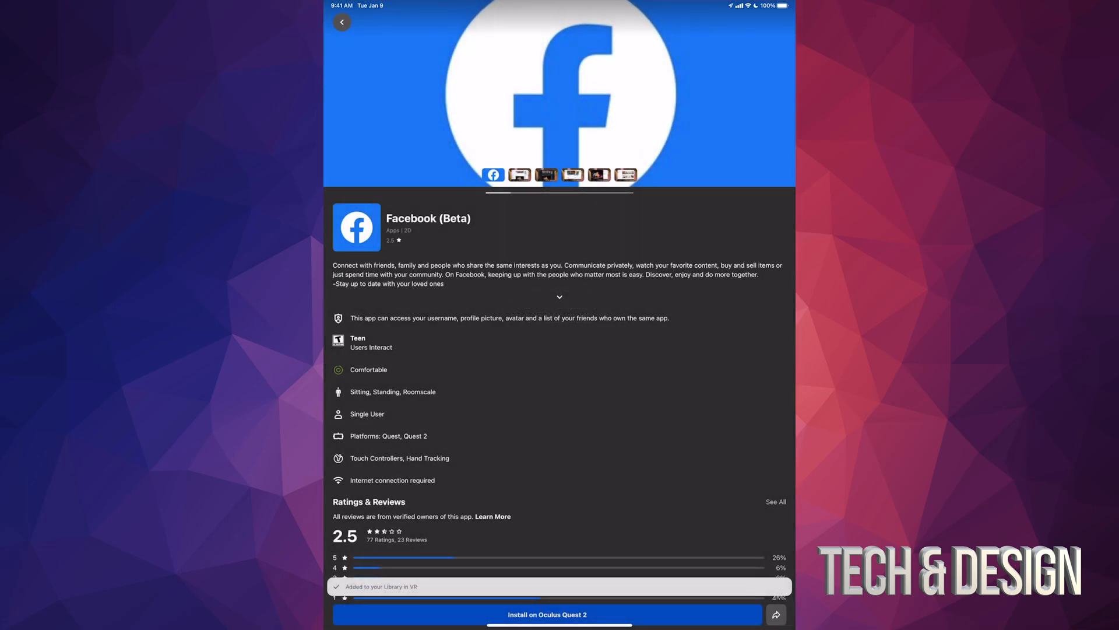
left_click(547, 614)
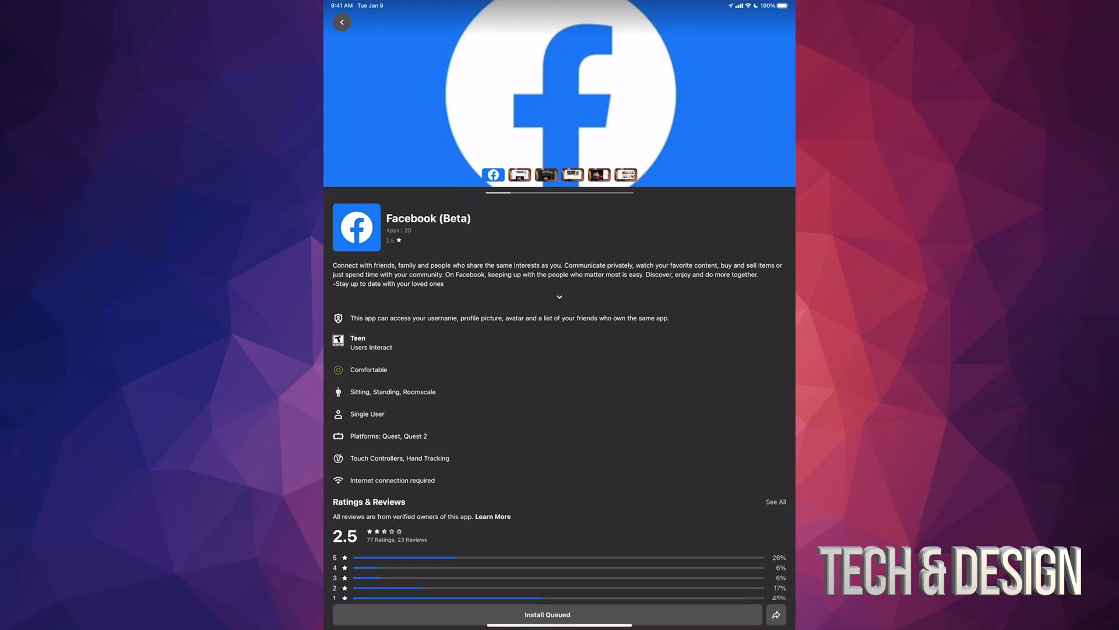
left_click(342, 23)
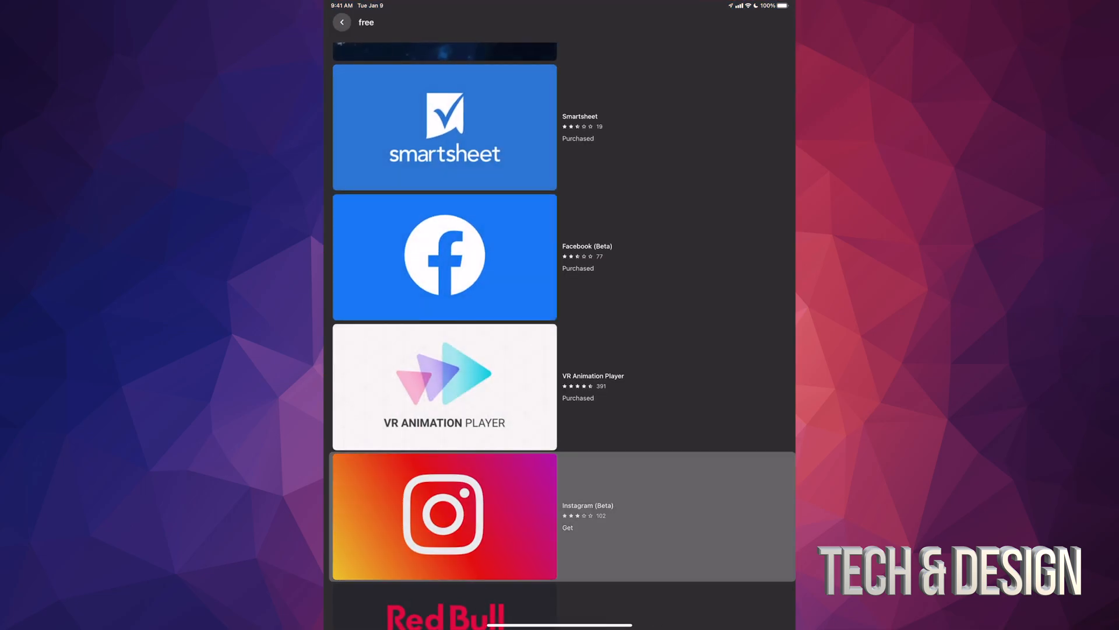
Step: Check VR Animation Player, then get Instagram (Beta) for free
left_click(443, 386)
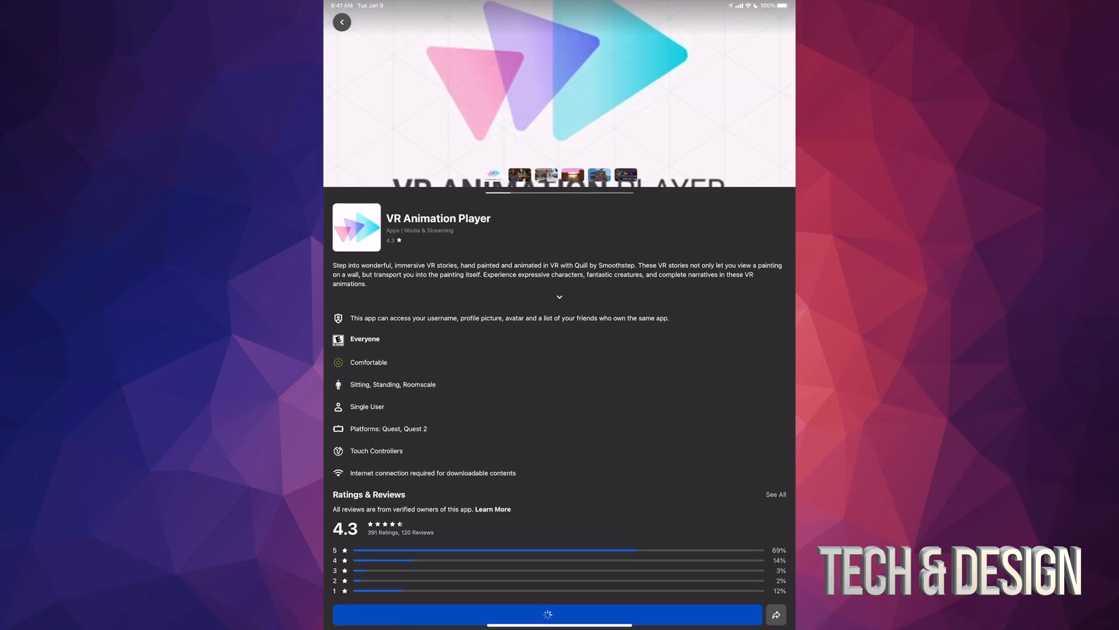
left_click(341, 23)
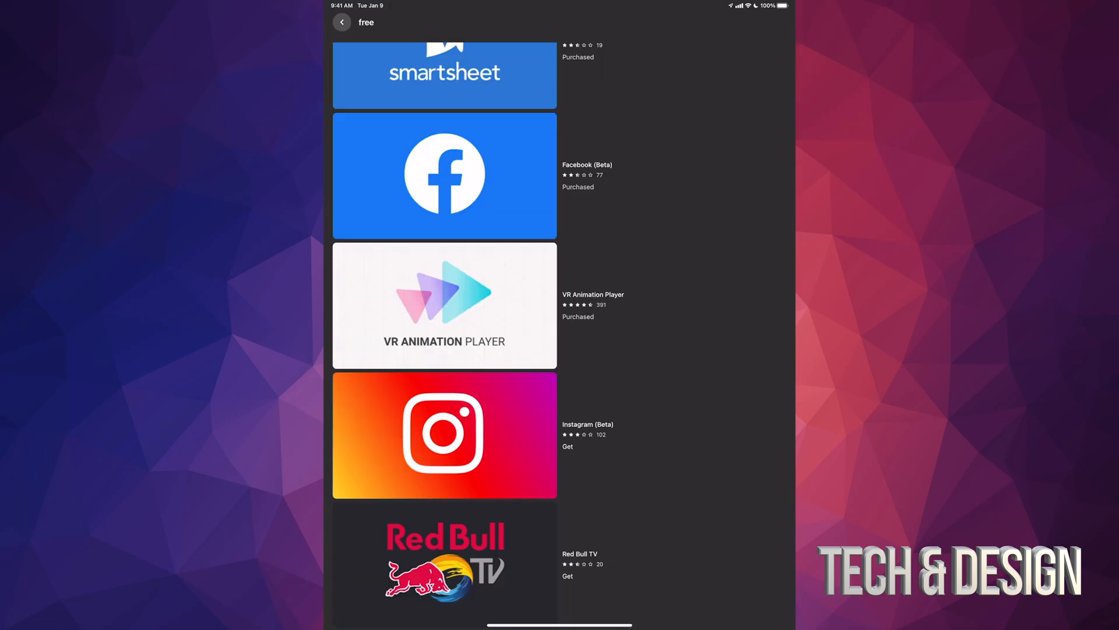
scroll("up", 3)
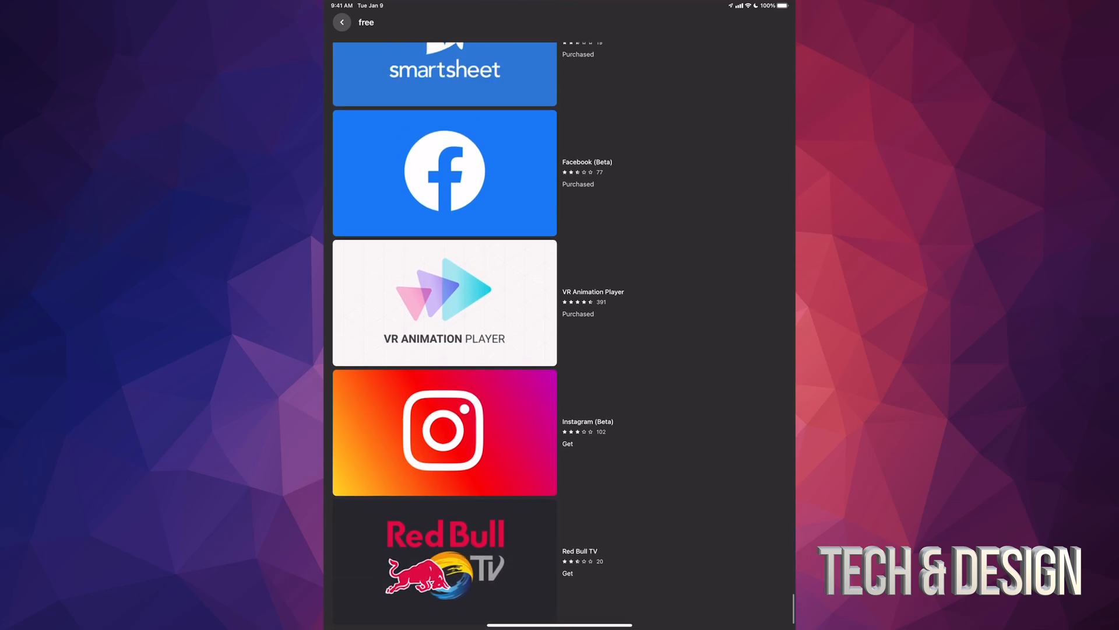
left_click(444, 432)
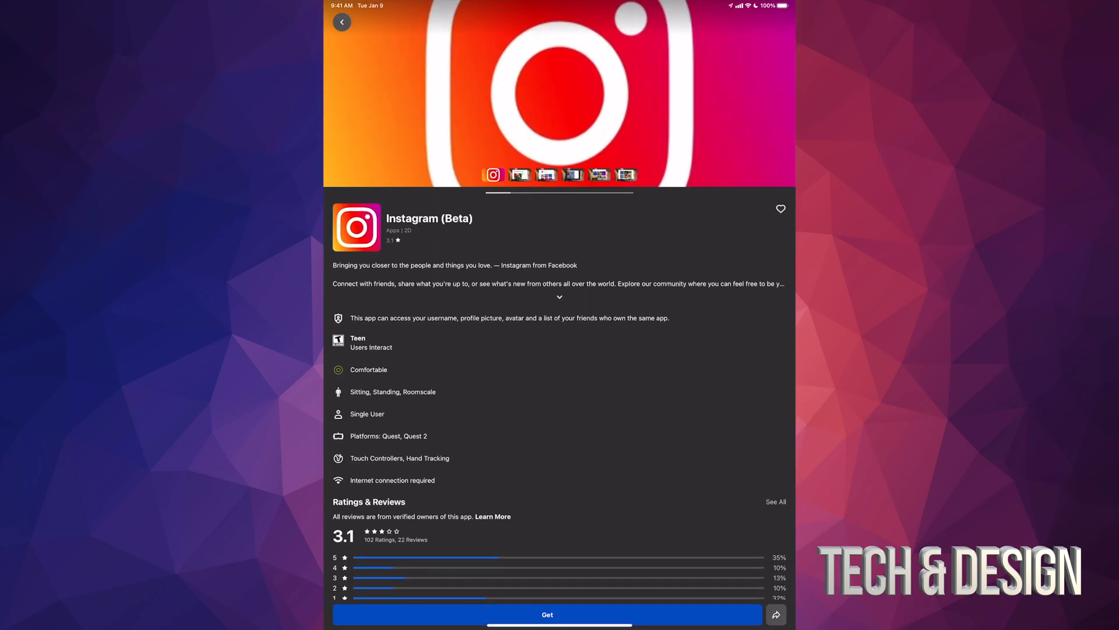
left_click(547, 615)
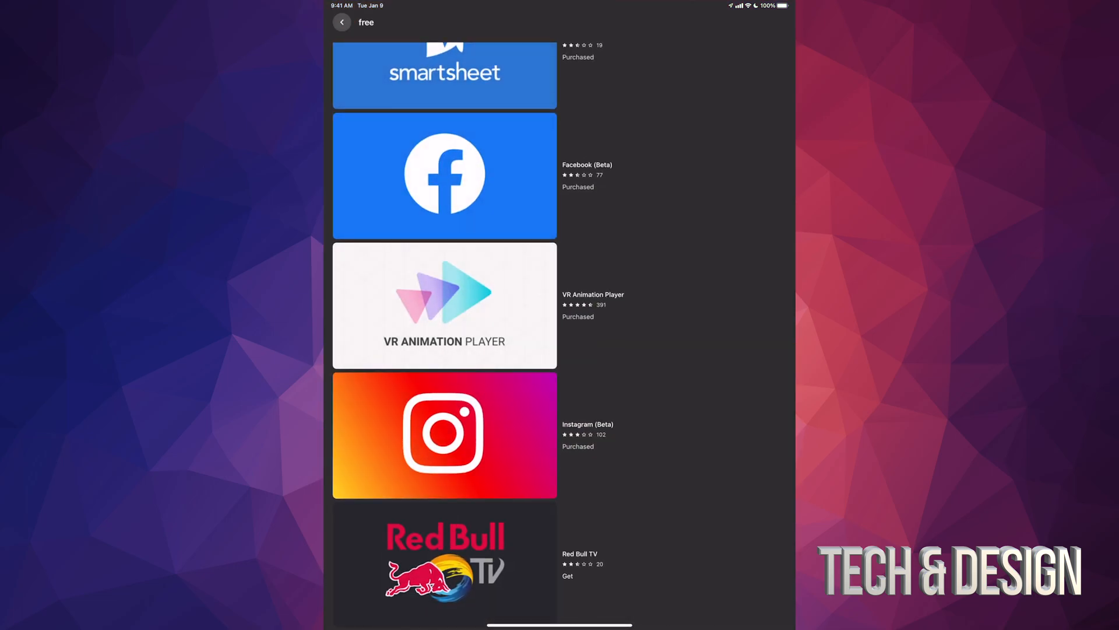
Step: Get Red Bull TV, dismiss the alert, queue its Quest 2 install, and return
left_click(444, 563)
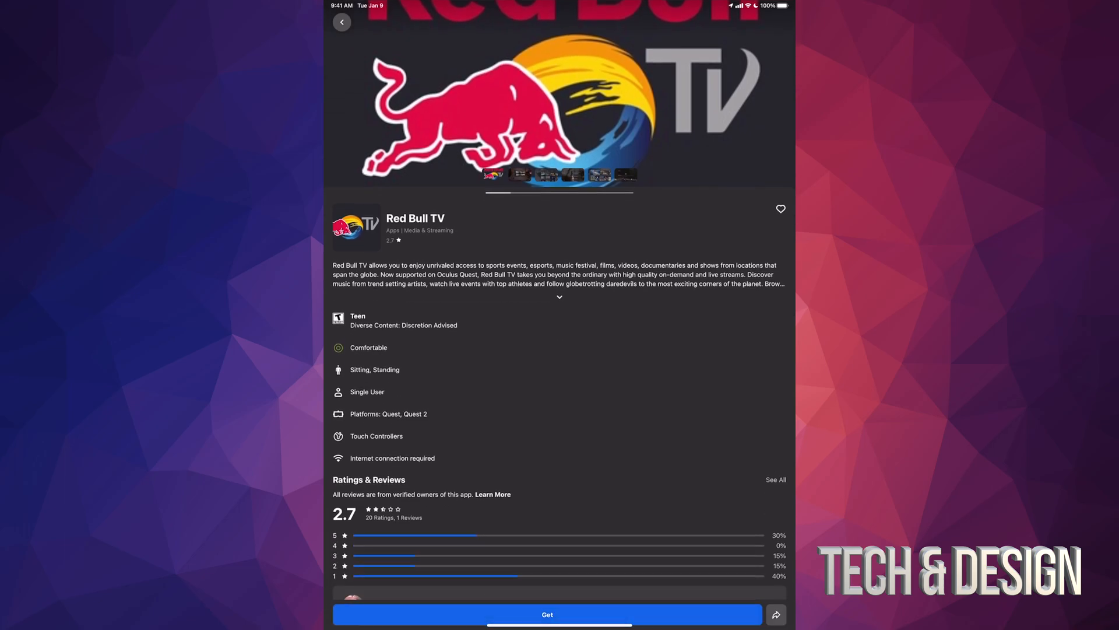
left_click(547, 613)
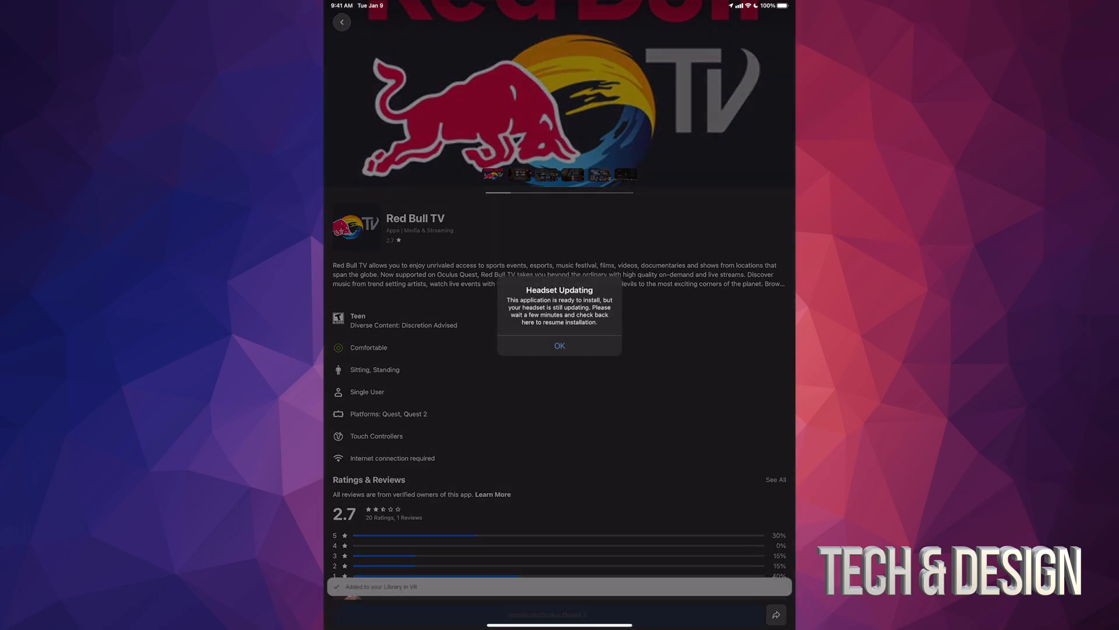
left_click(559, 345)
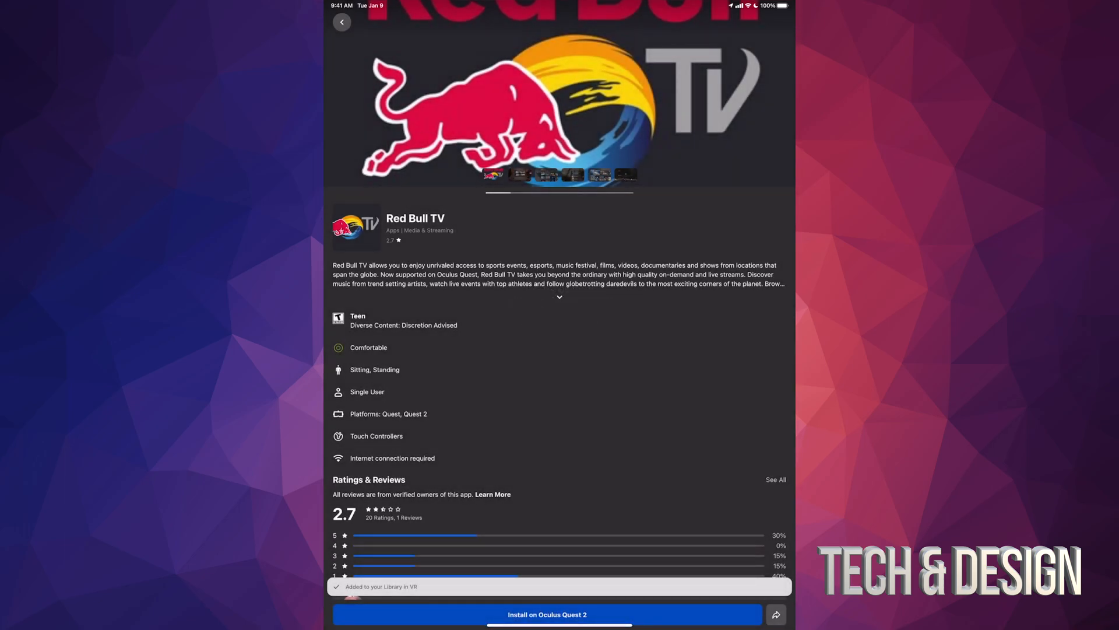
left_click(547, 614)
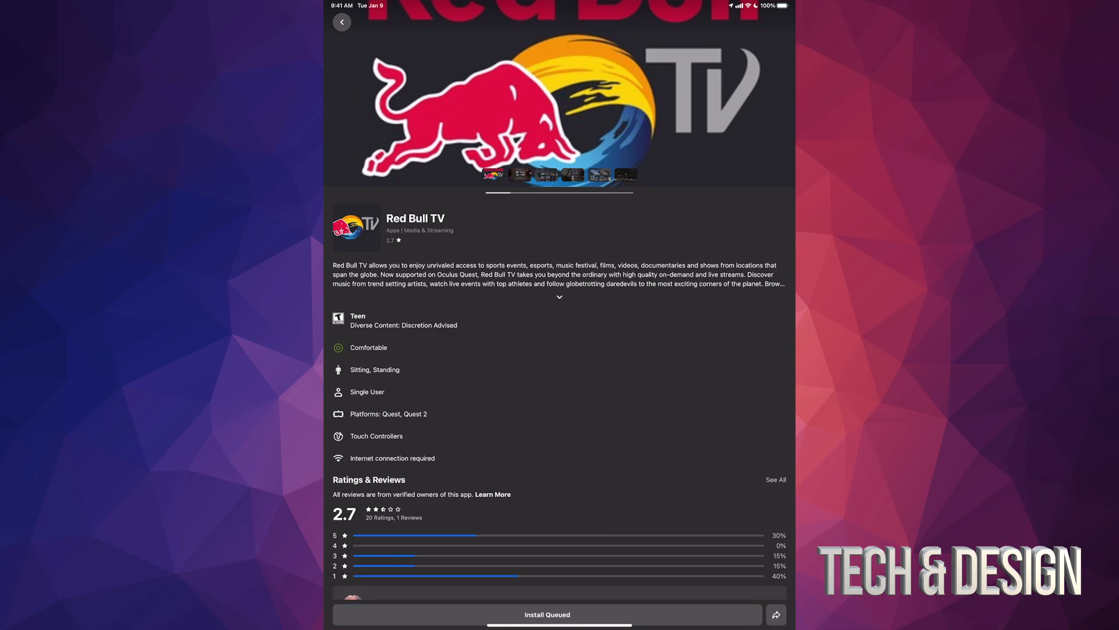
left_click(342, 22)
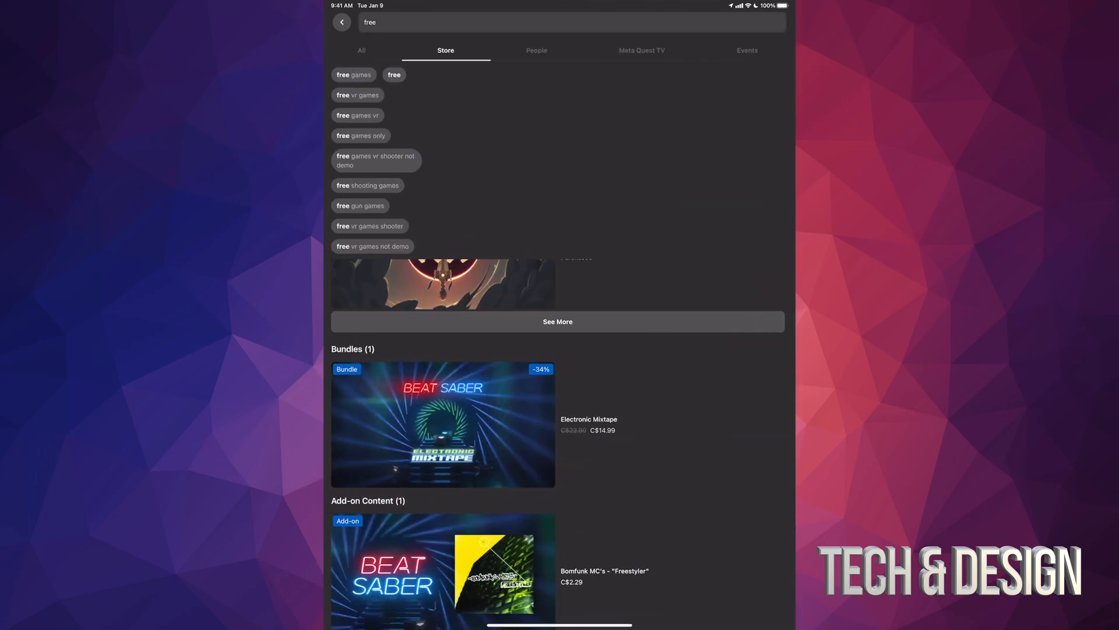
Step: Exit the 'free' search results and switch the Quest 2 store to the Apps category
left_click(341, 22)
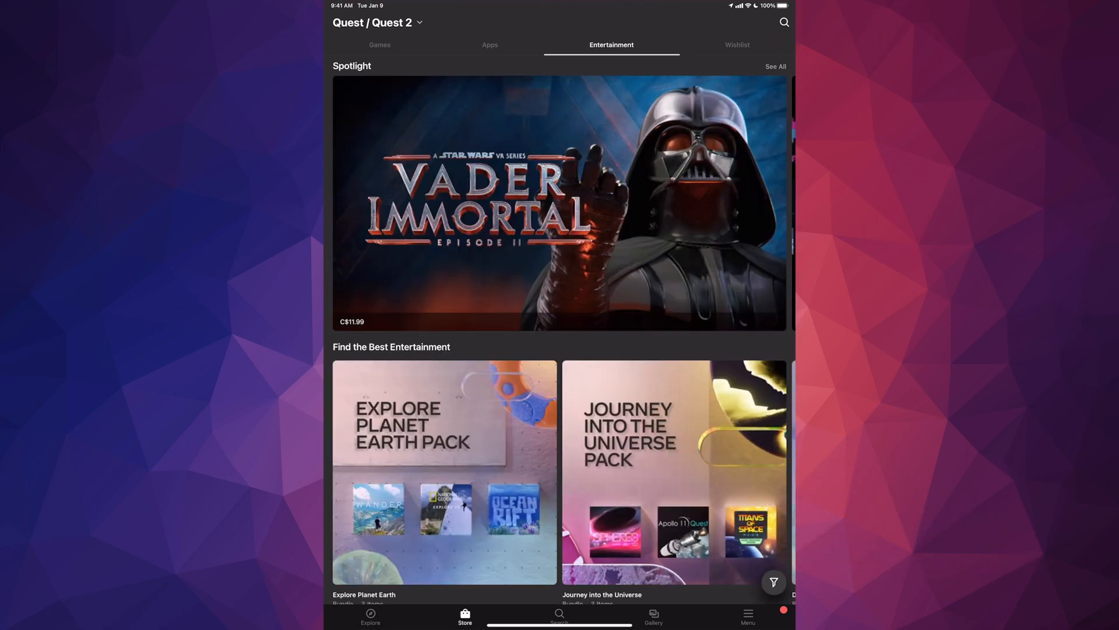
left_click(490, 45)
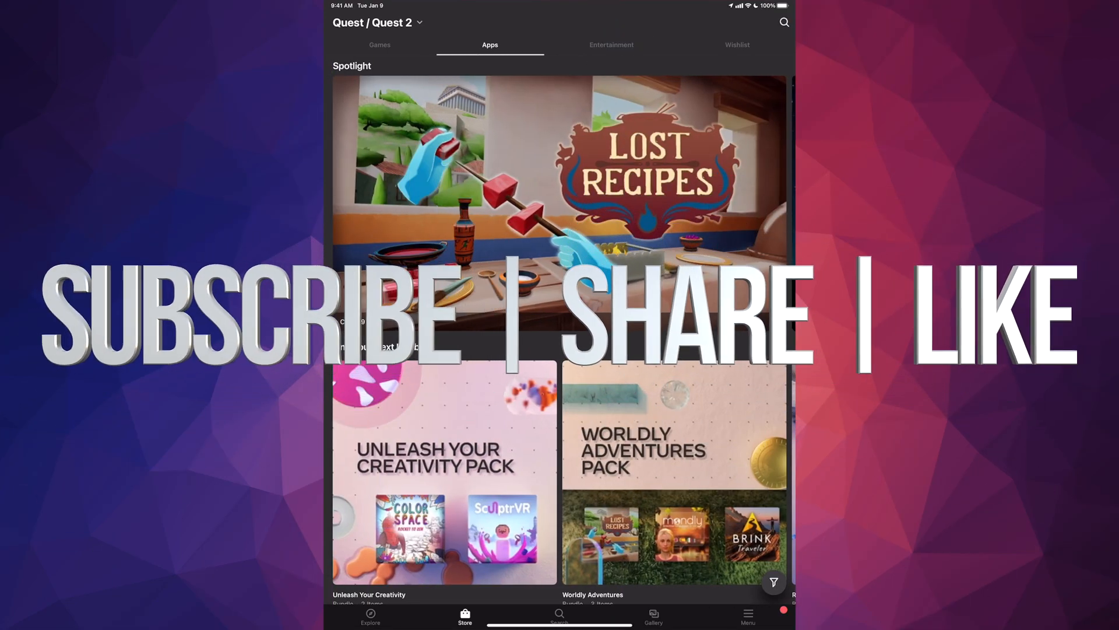